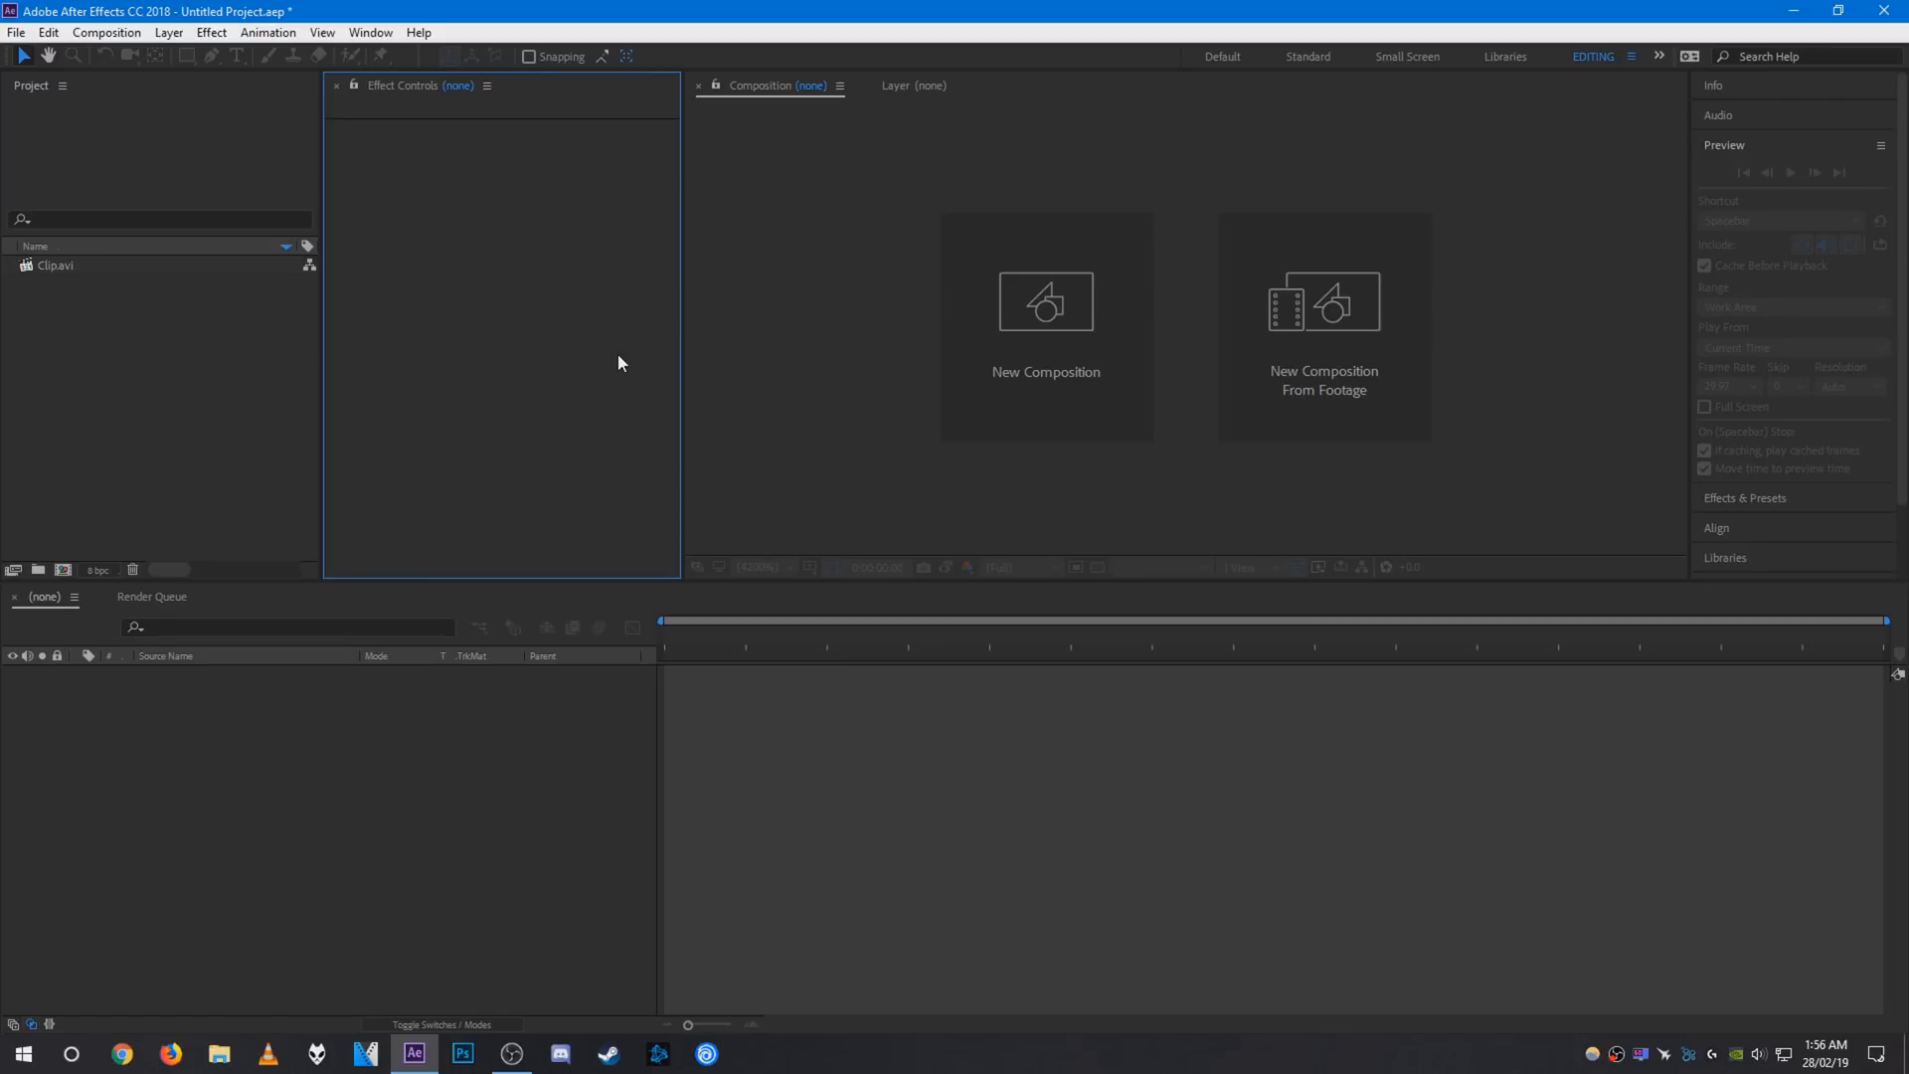
# Make a new composition from Clip.avi and keep the viewer at Full resolution.
pyautogui.click(56, 265)
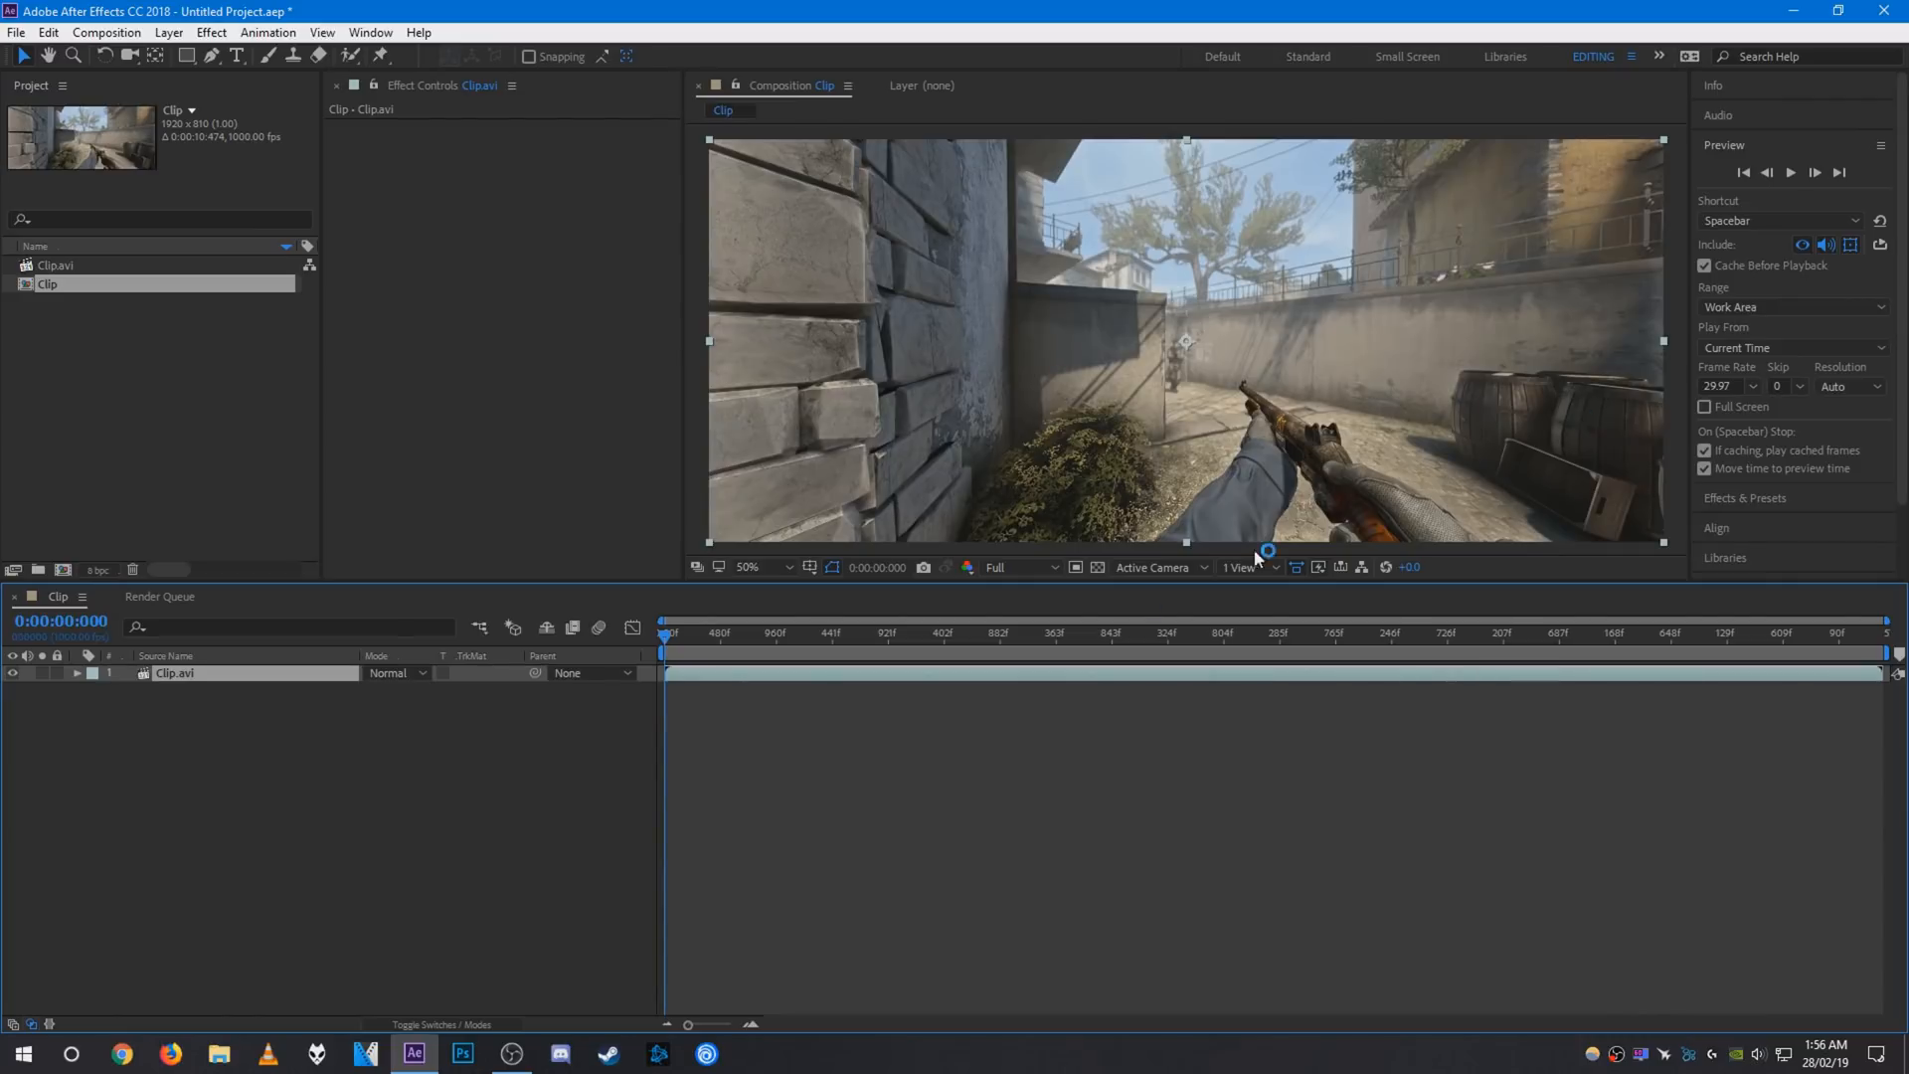
pyautogui.moveTo(968, 609)
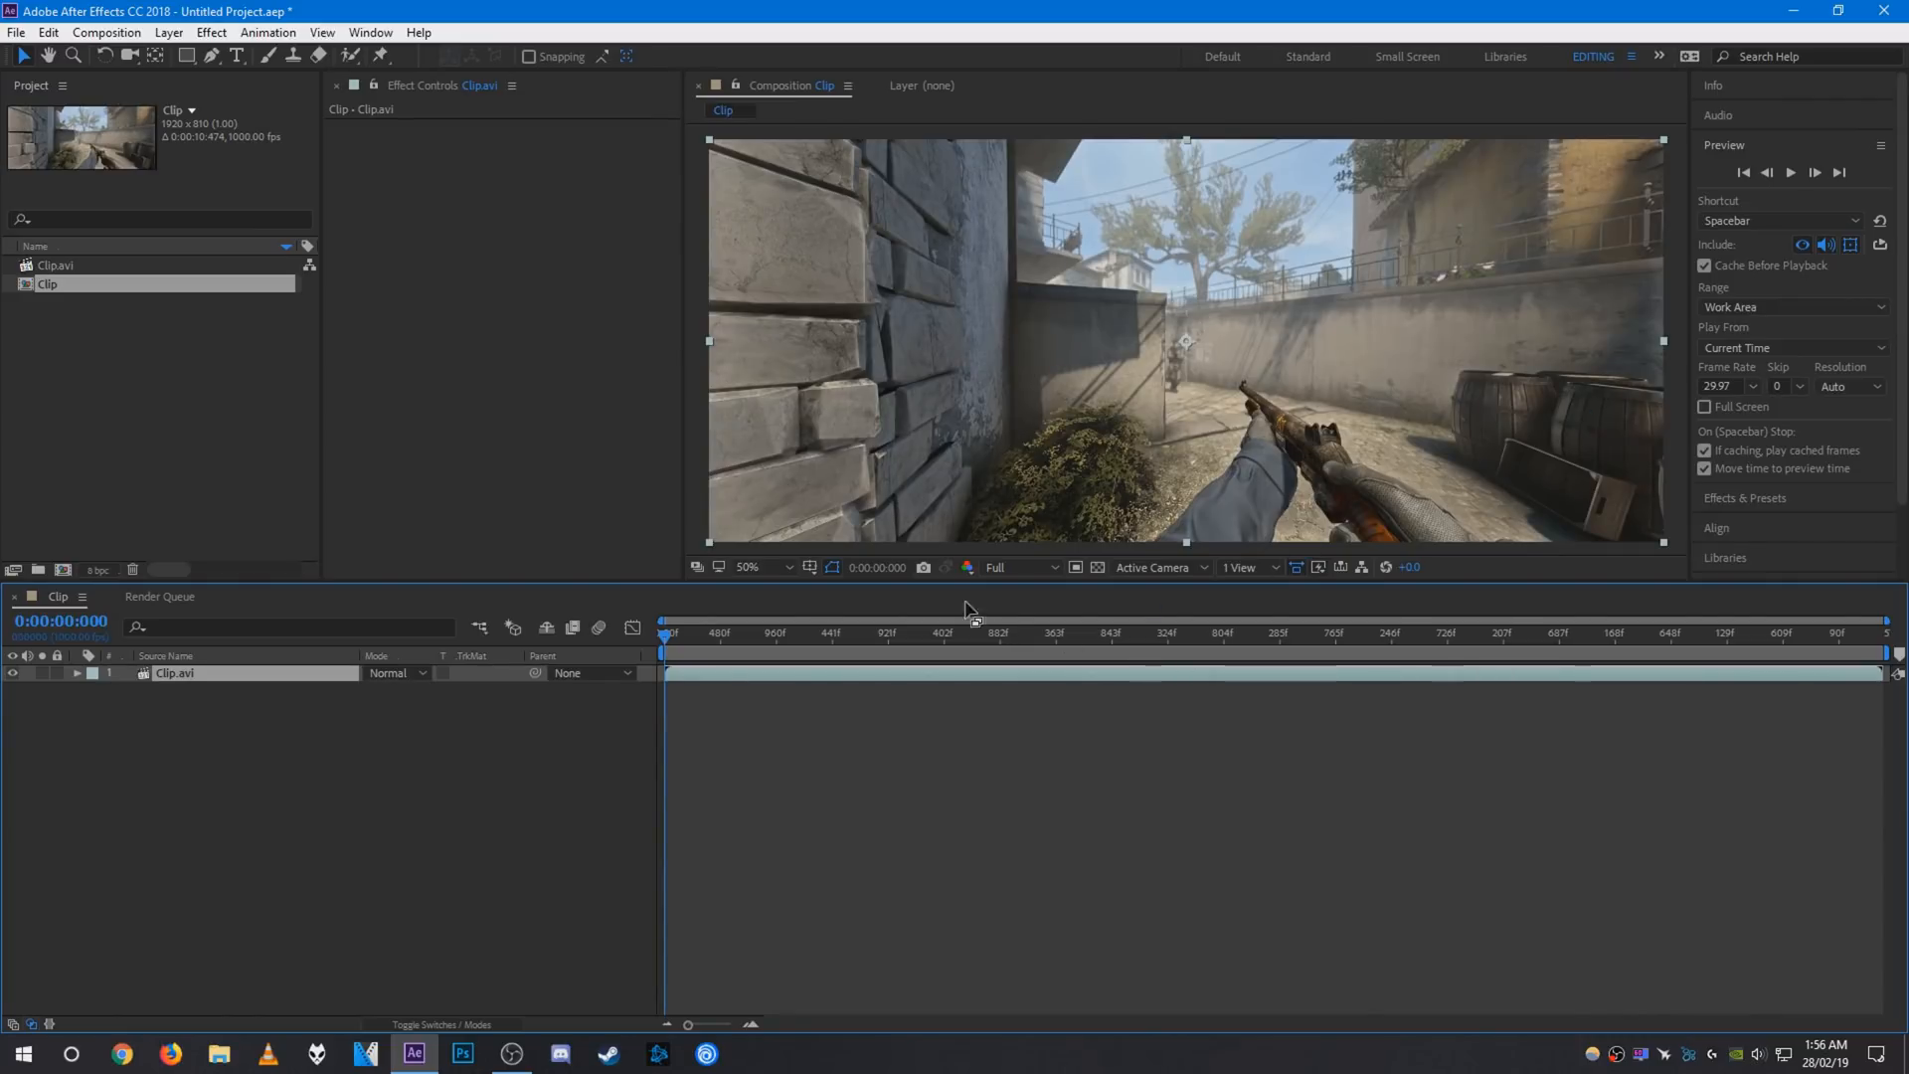
pyautogui.click(1020, 567)
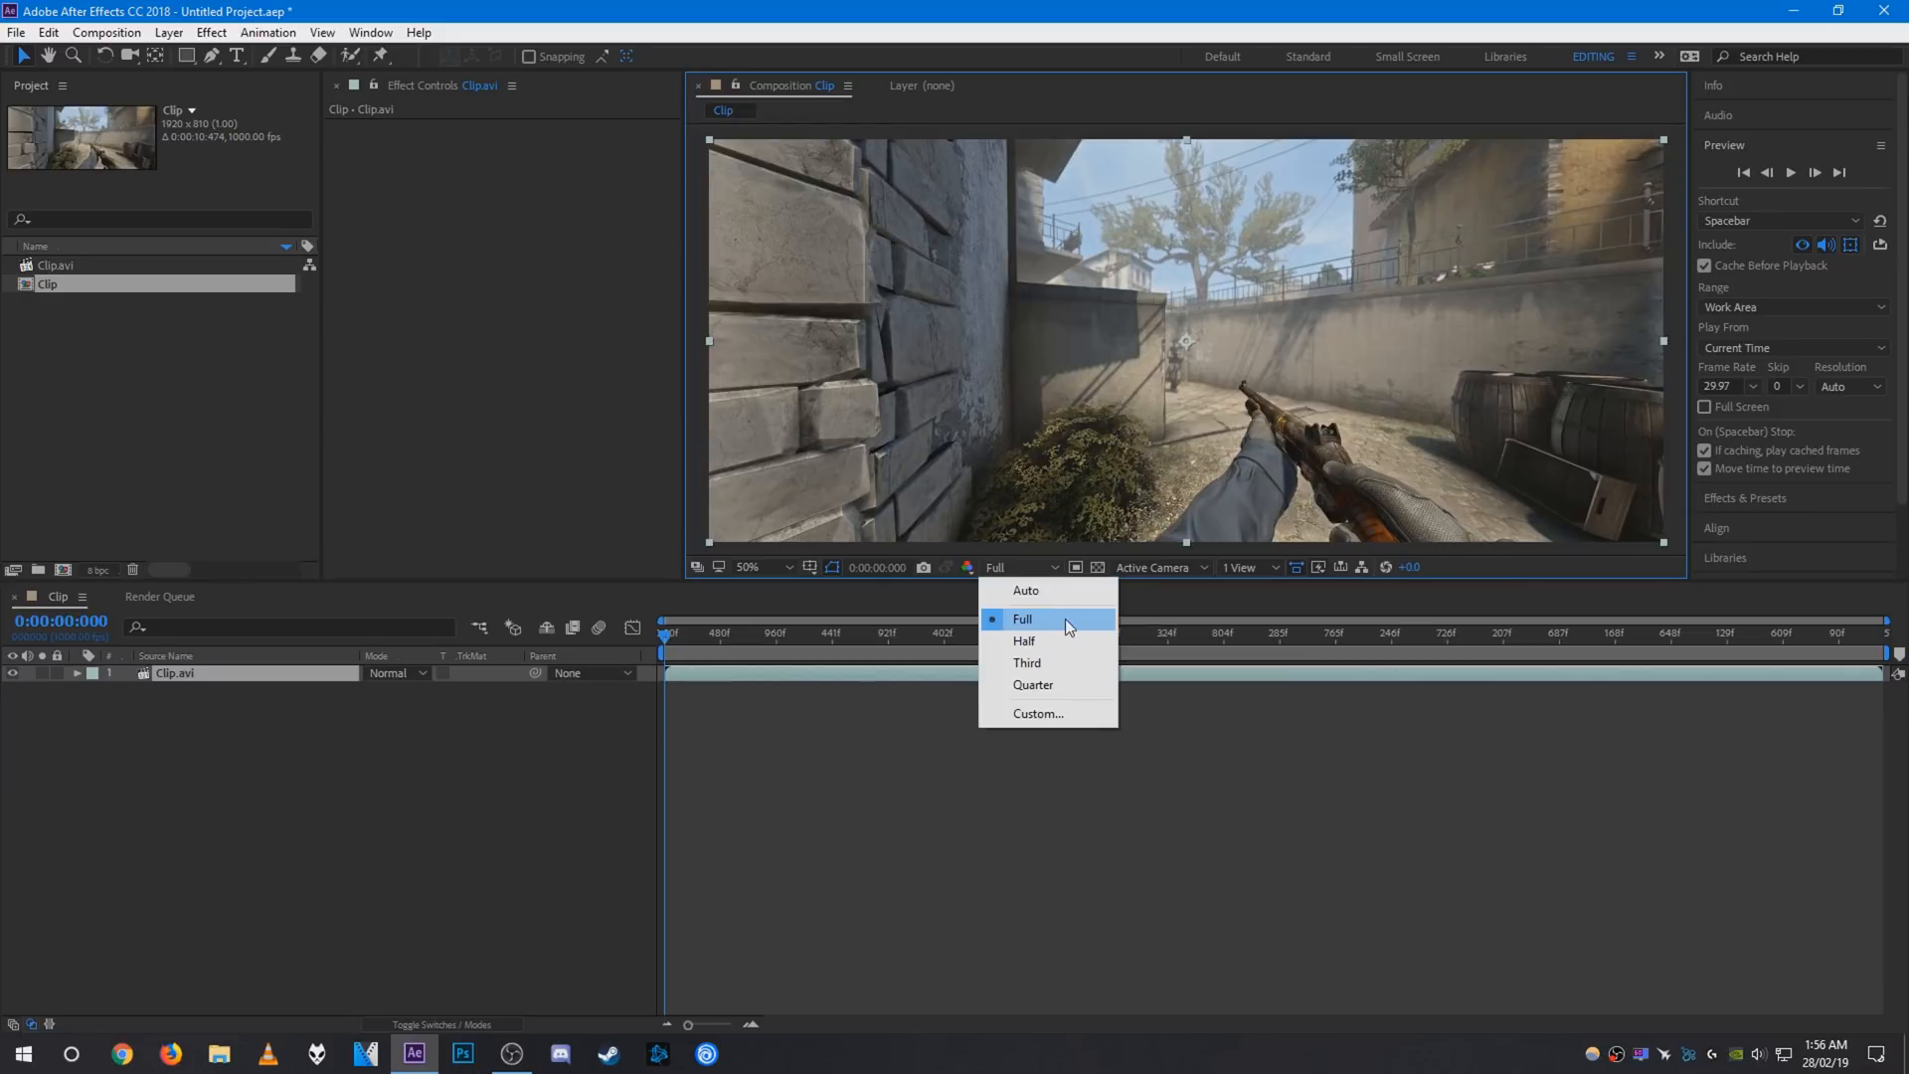
pyautogui.click(1022, 618)
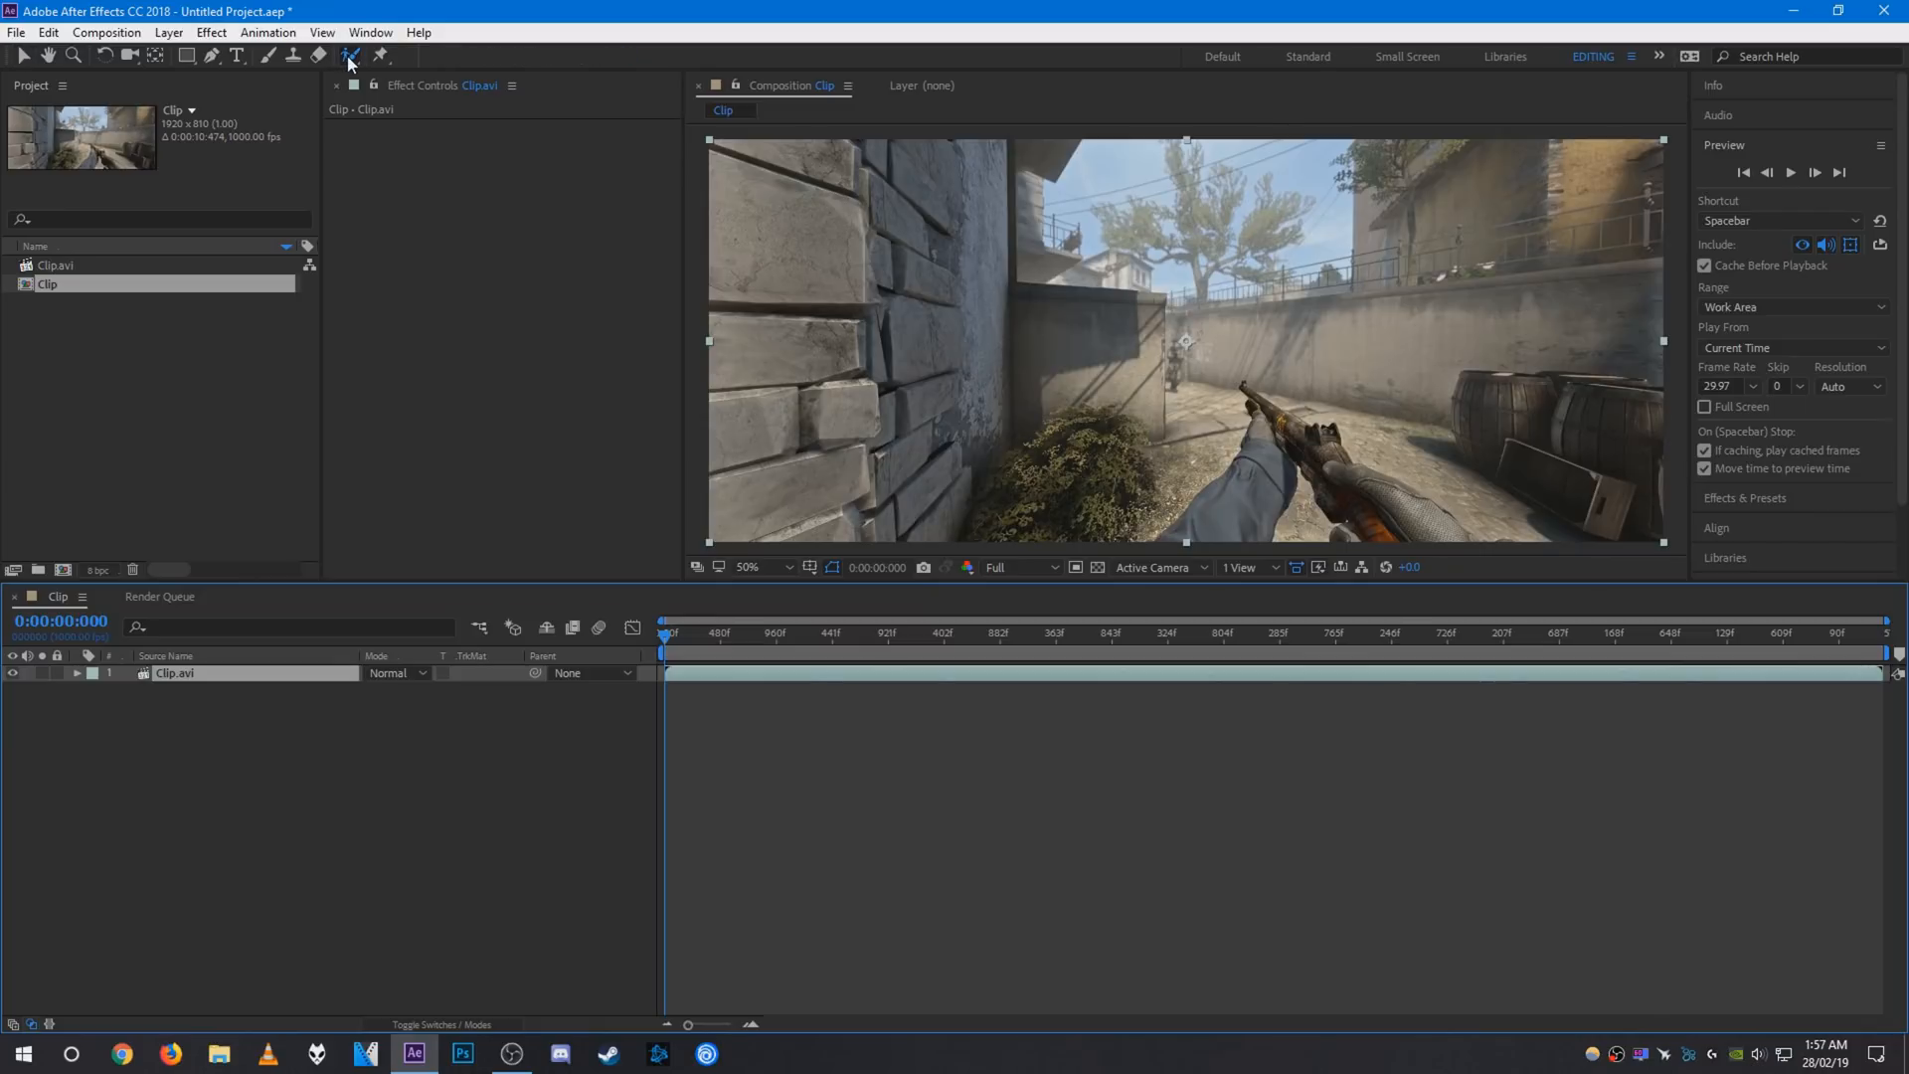
pyautogui.moveTo(350, 55)
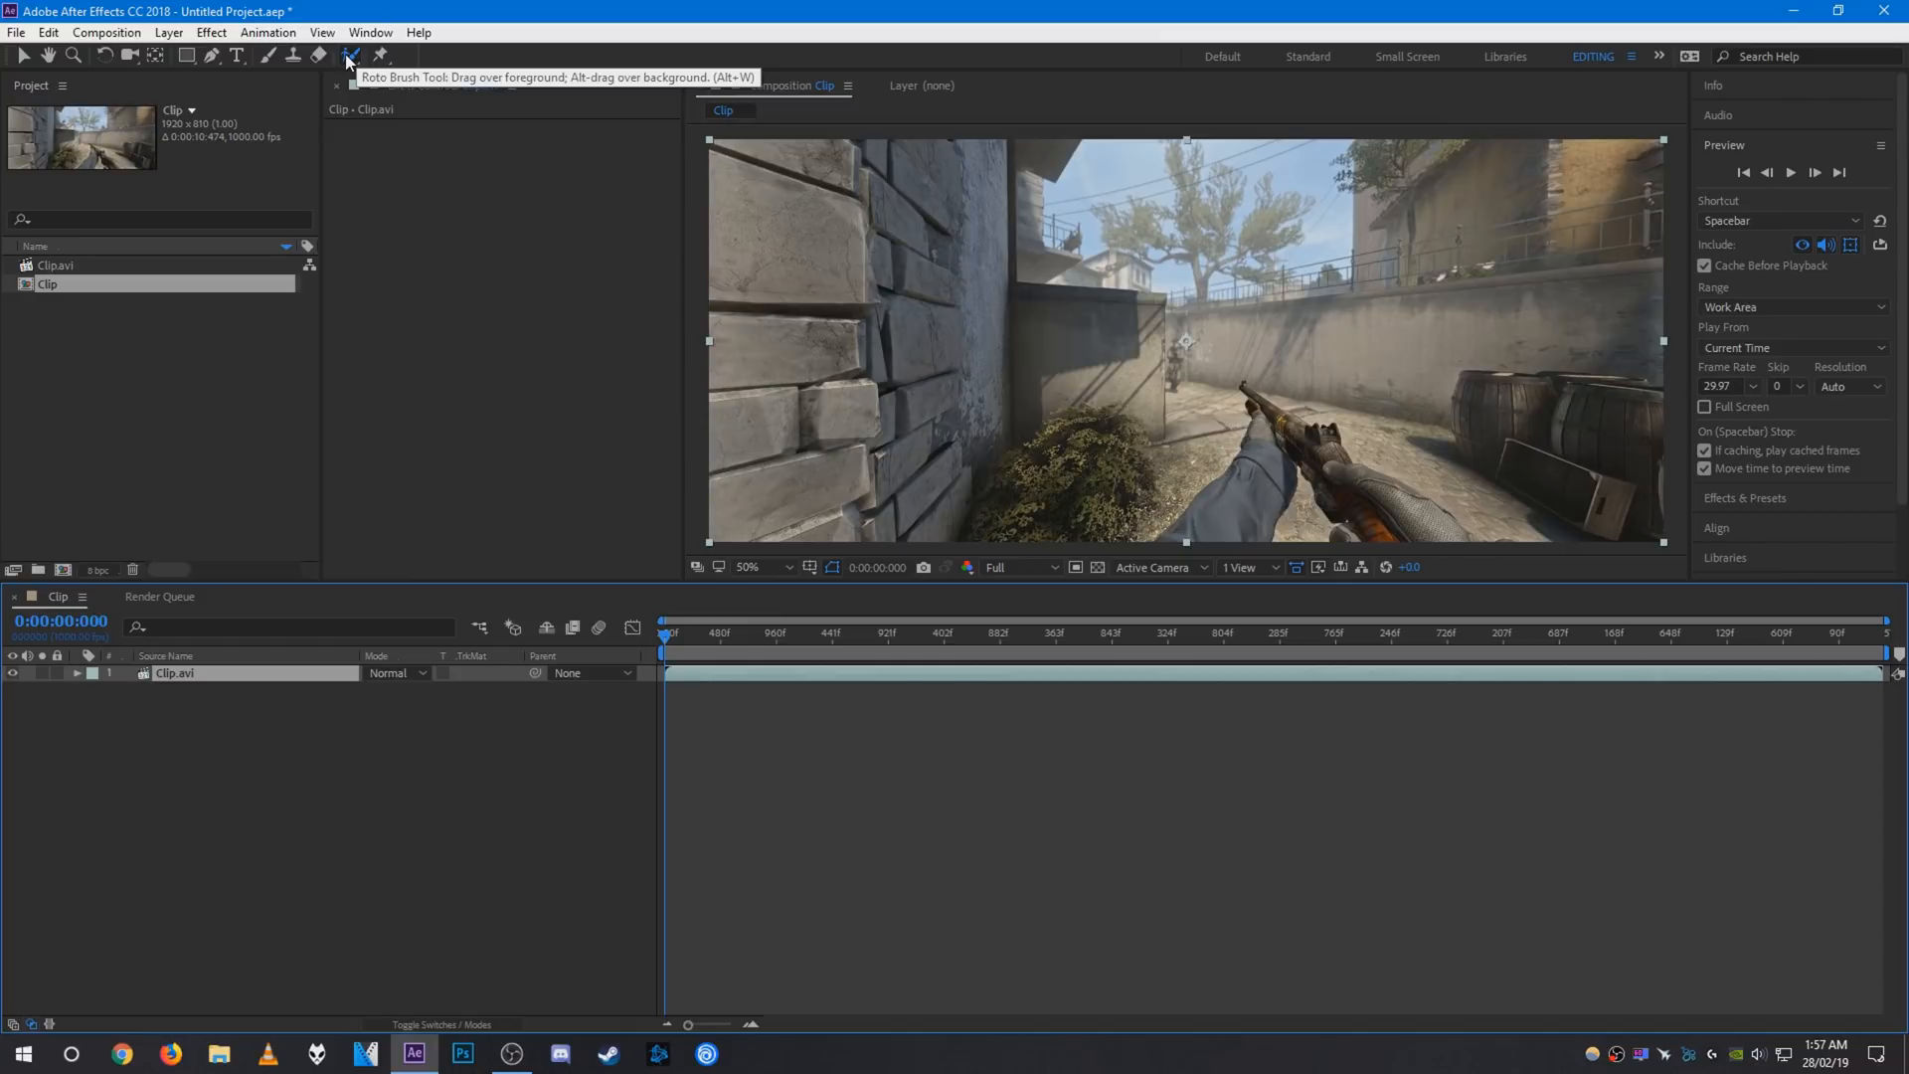
# With the Roto Brush, paint a first selection over the gun and arm in the Clip.avi layer view.
pyautogui.click(283, 674)
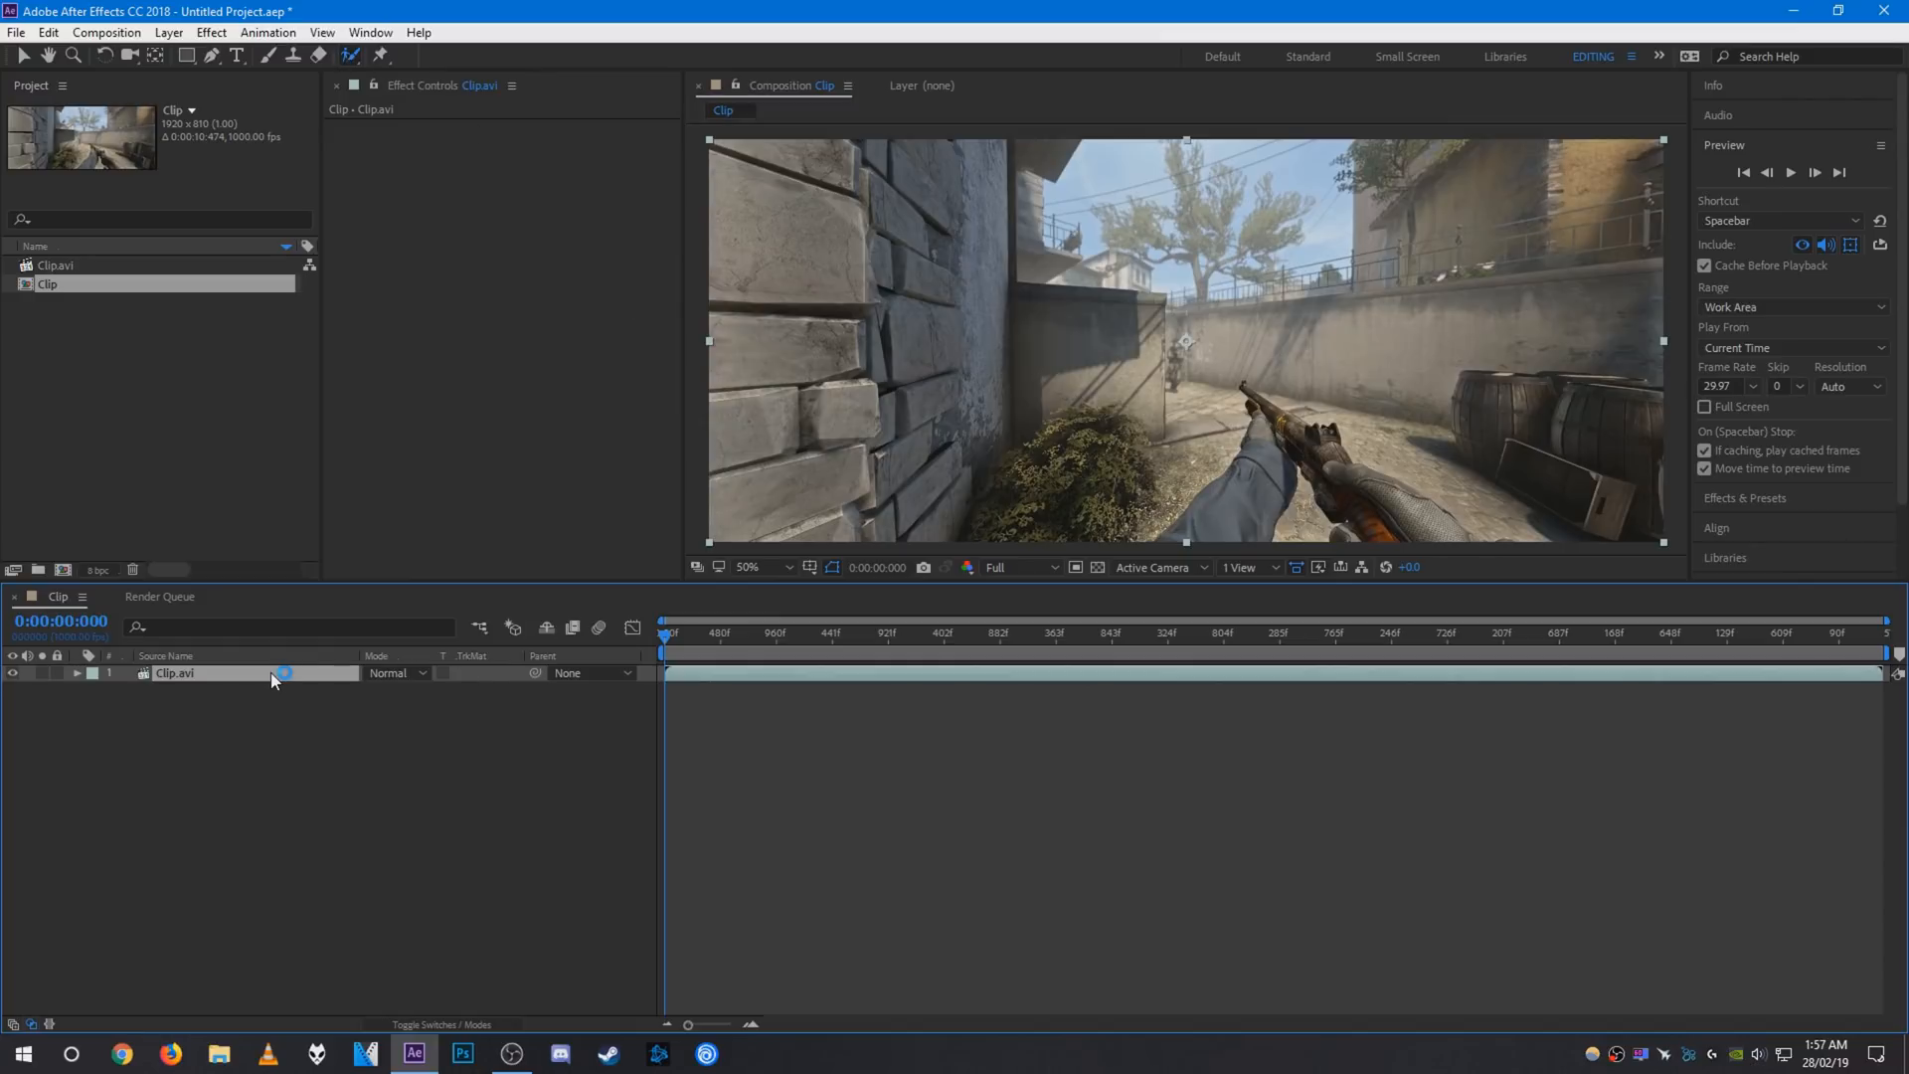
pyautogui.doubleClick(175, 674)
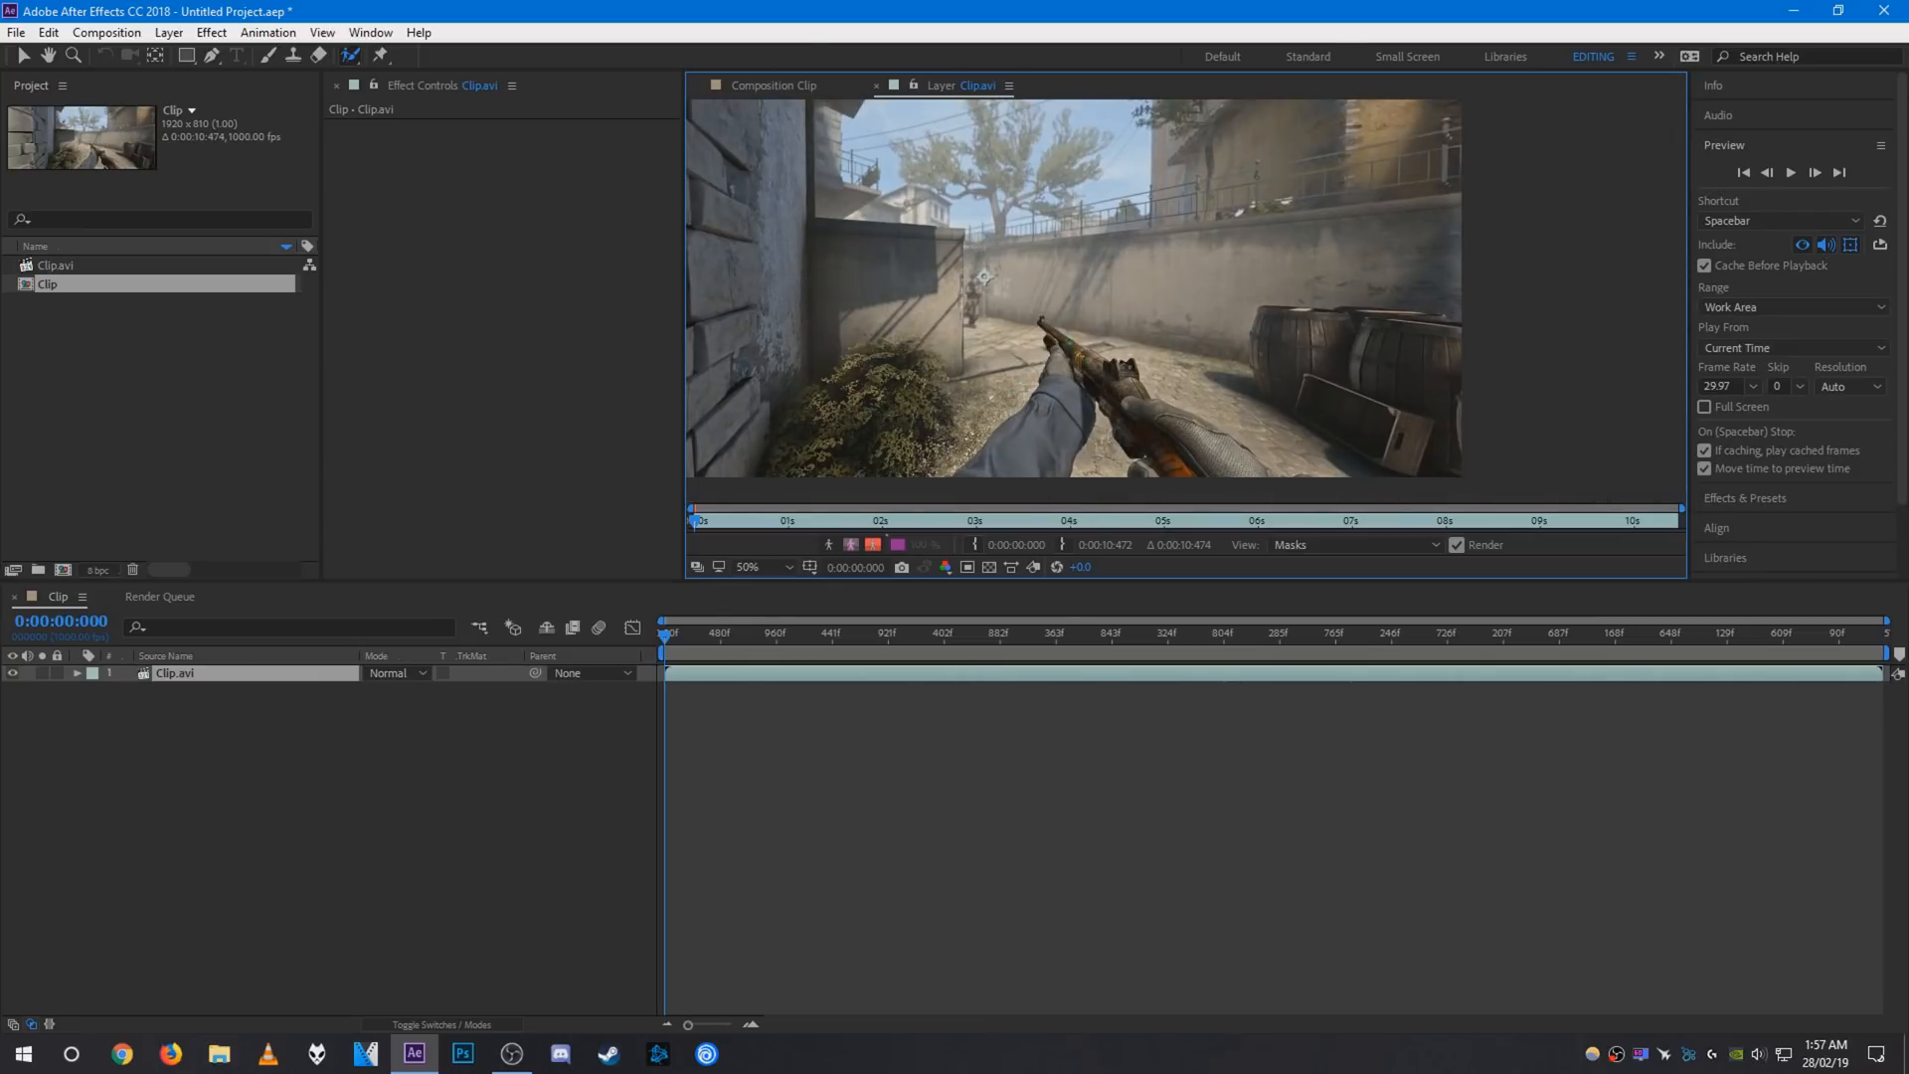
pyautogui.click(1046, 306)
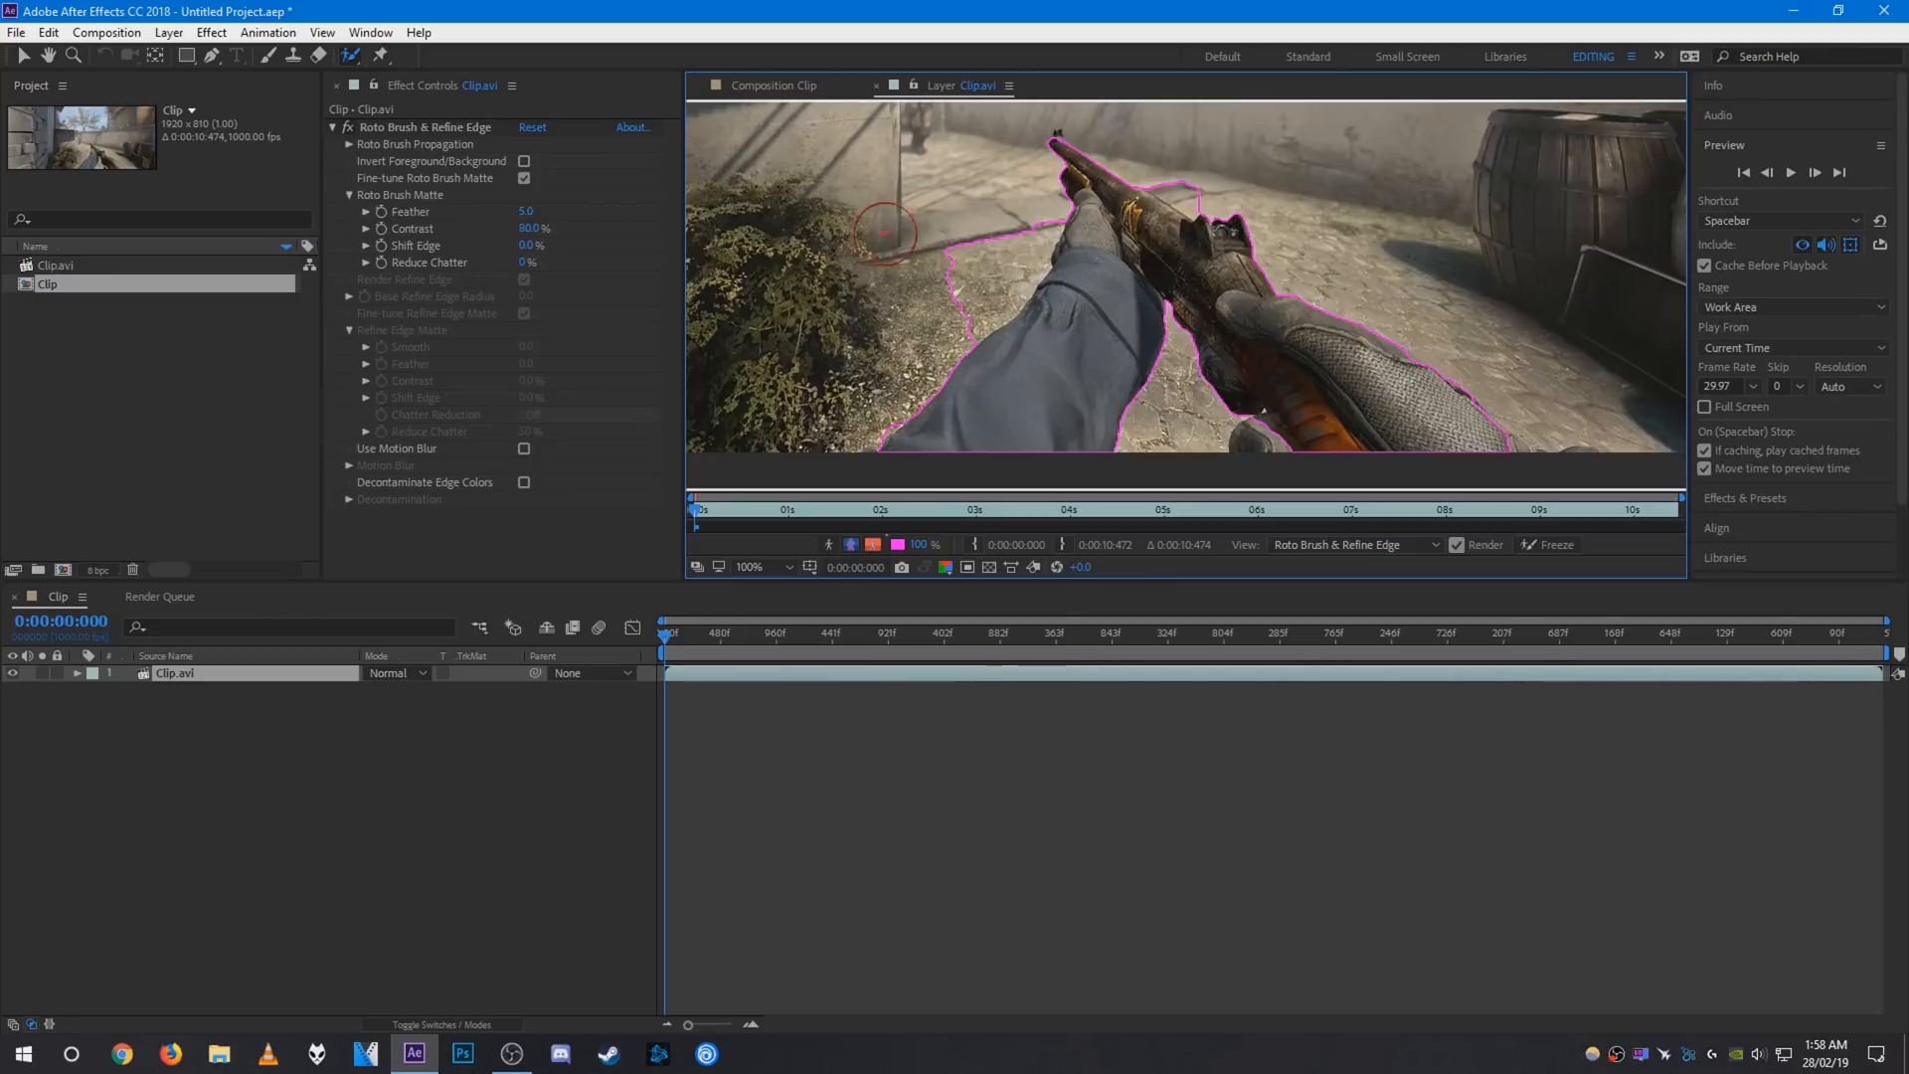
pyautogui.moveTo(1028, 213)
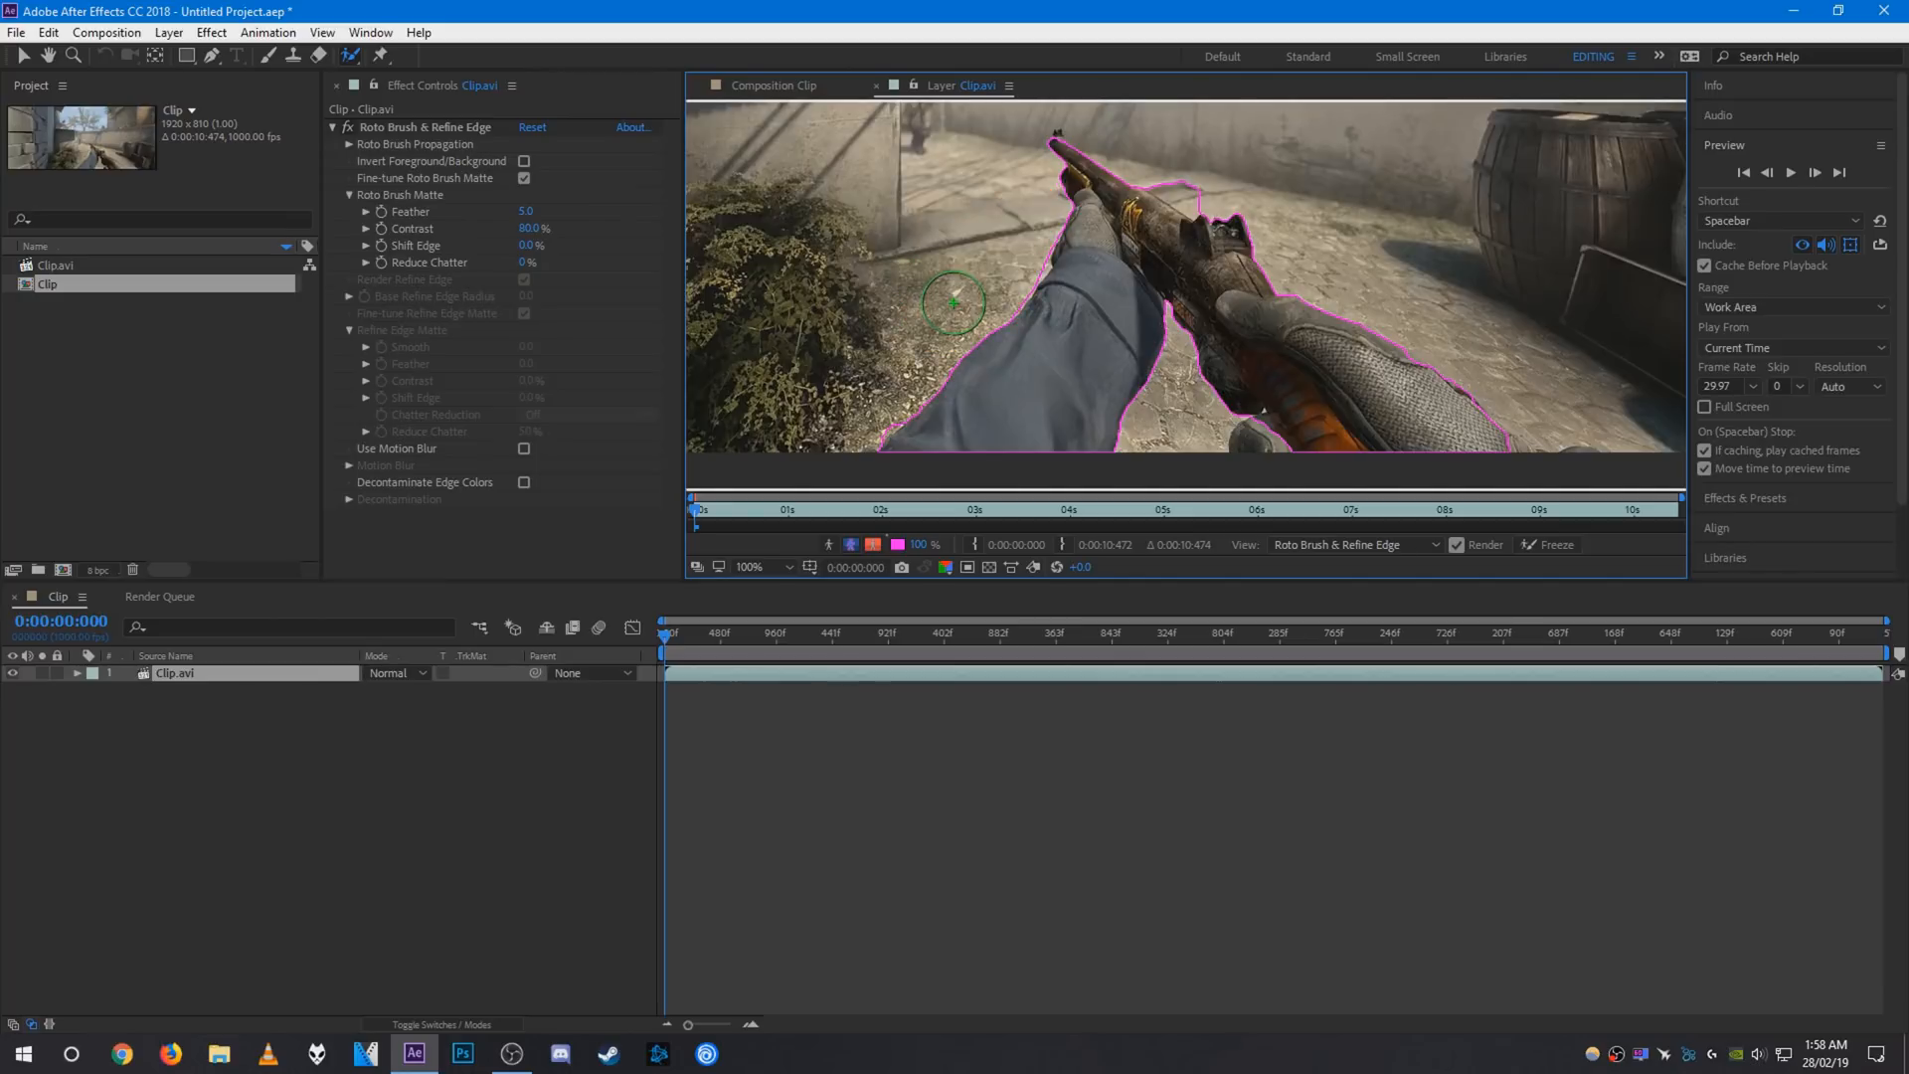
# Subtract background along the arm's upper edge and above the barrel, re-adding a missed gun spot.
pyautogui.click(750, 567)
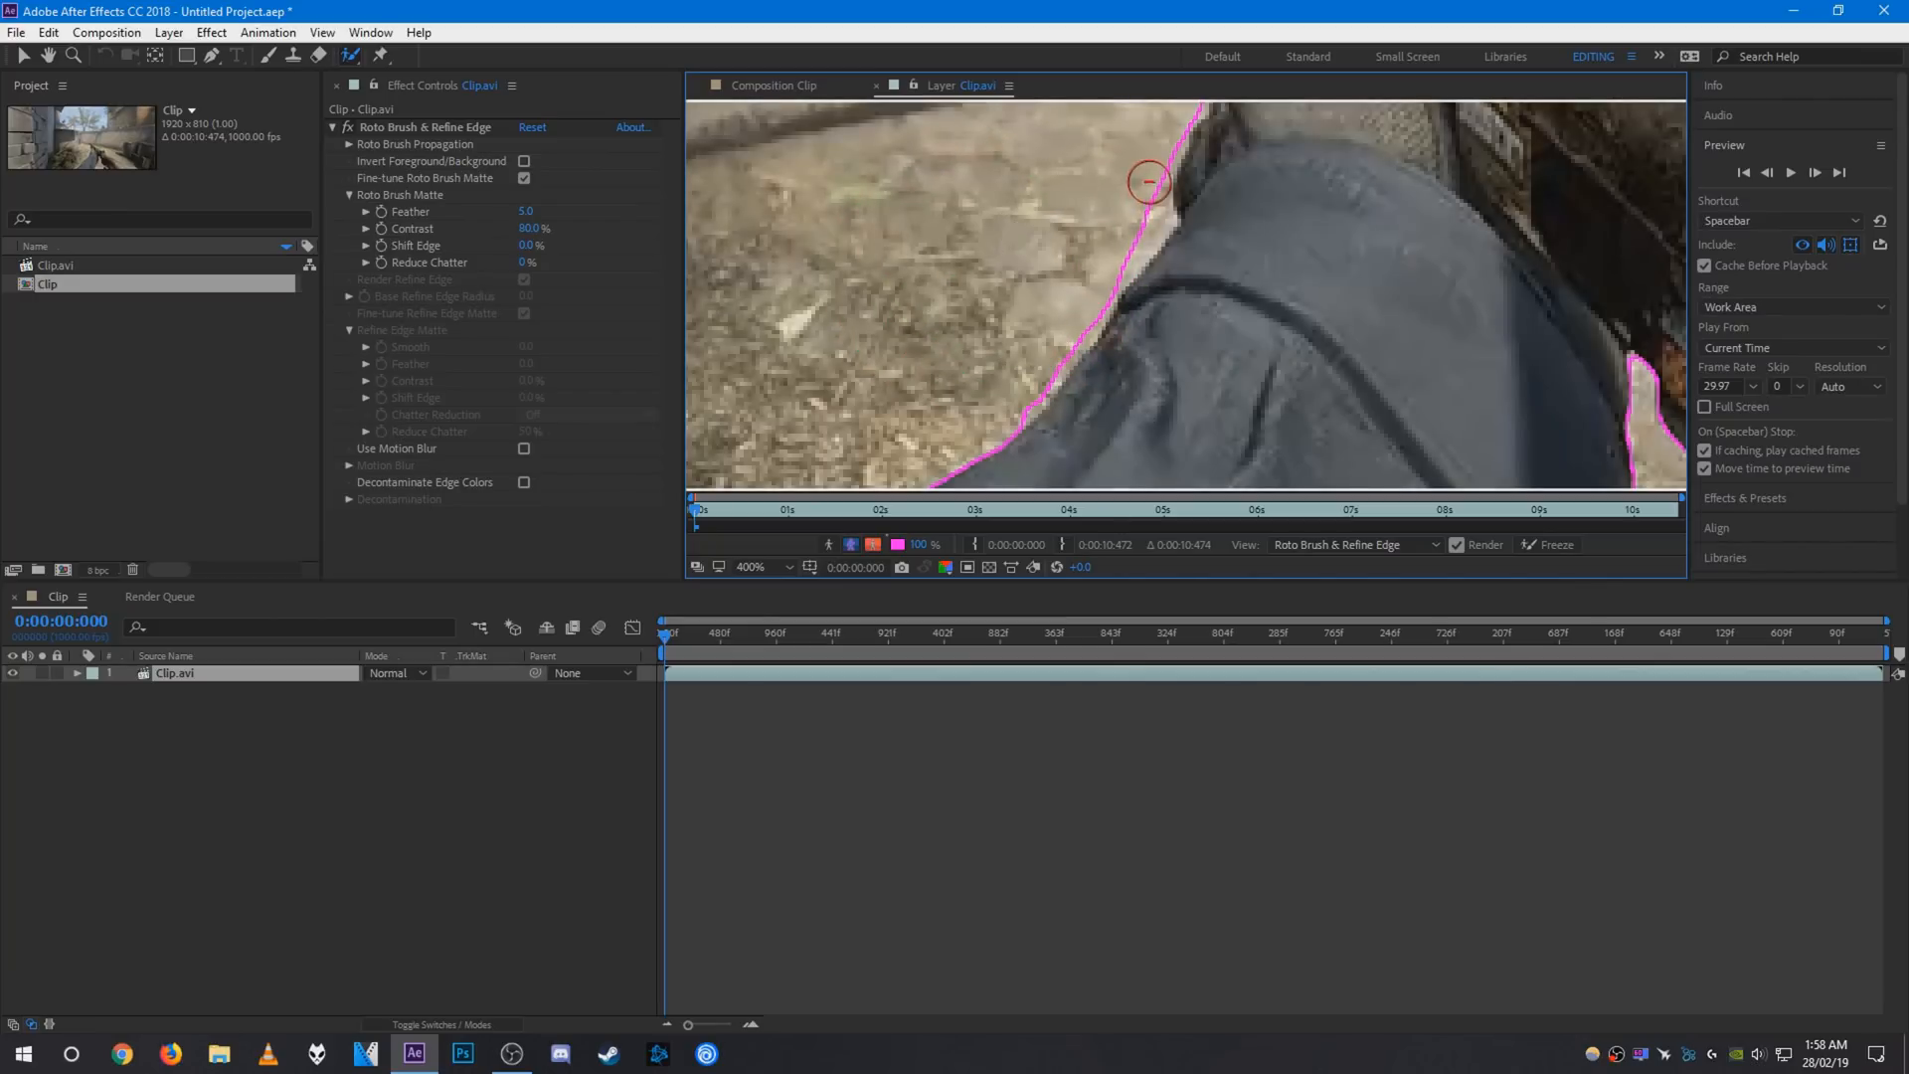
pyautogui.moveTo(1151, 181); pyautogui.dragTo(992, 424)
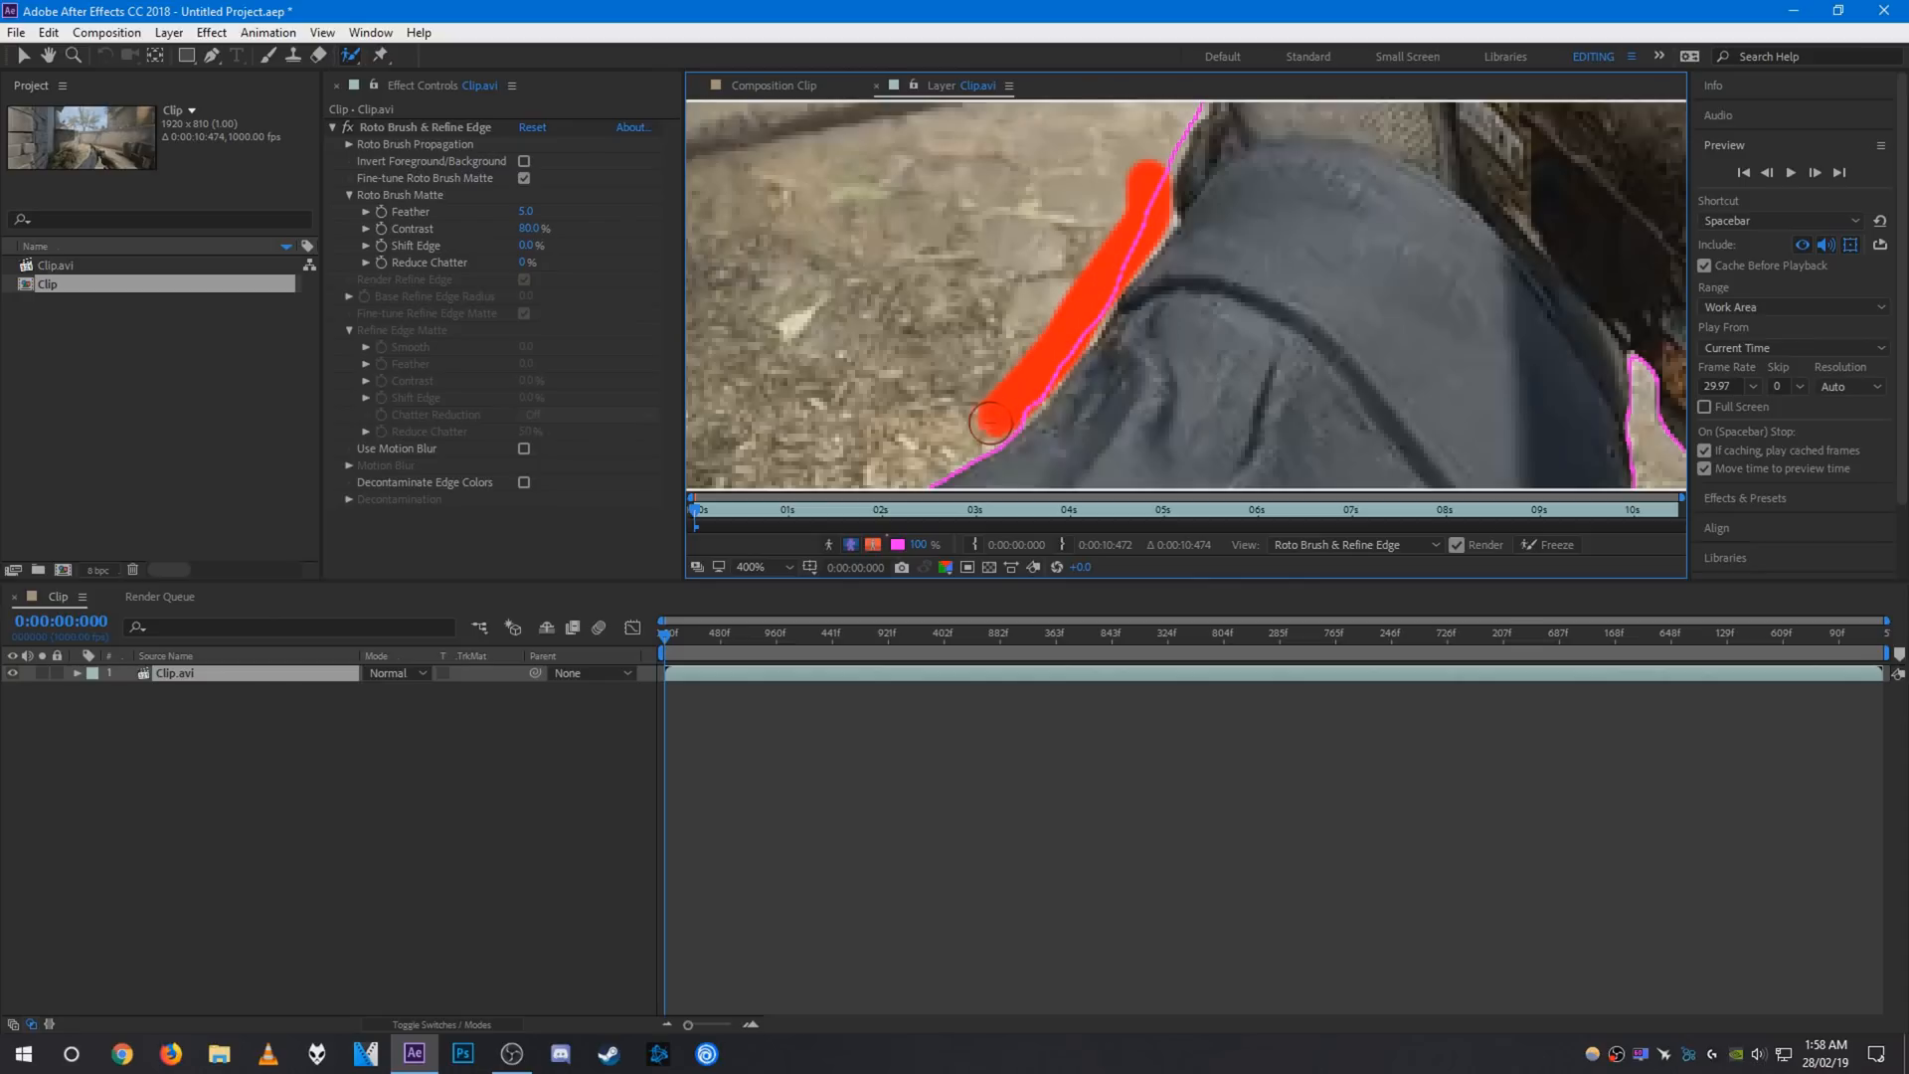
pyautogui.moveTo(992, 421); pyautogui.dragTo(1146, 236)
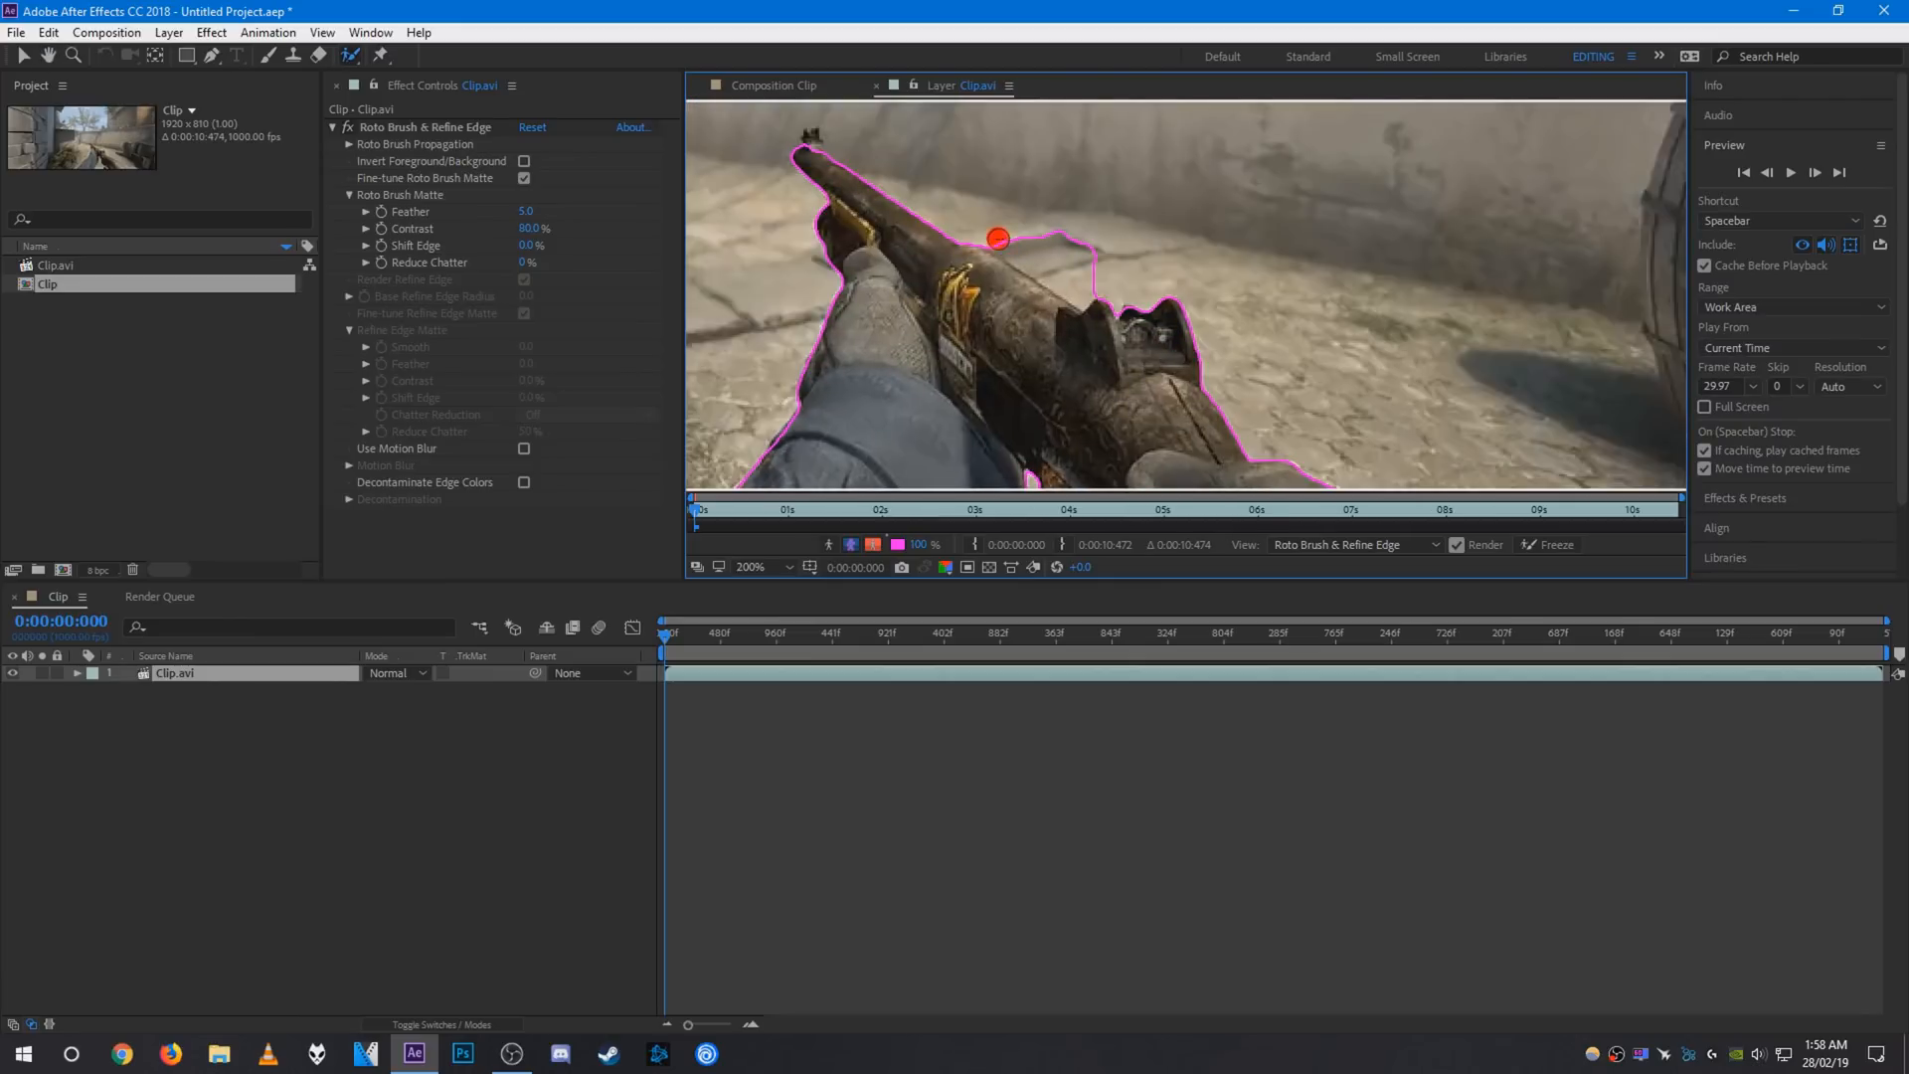
pyautogui.moveTo(998, 236); pyautogui.dragTo(1084, 292)
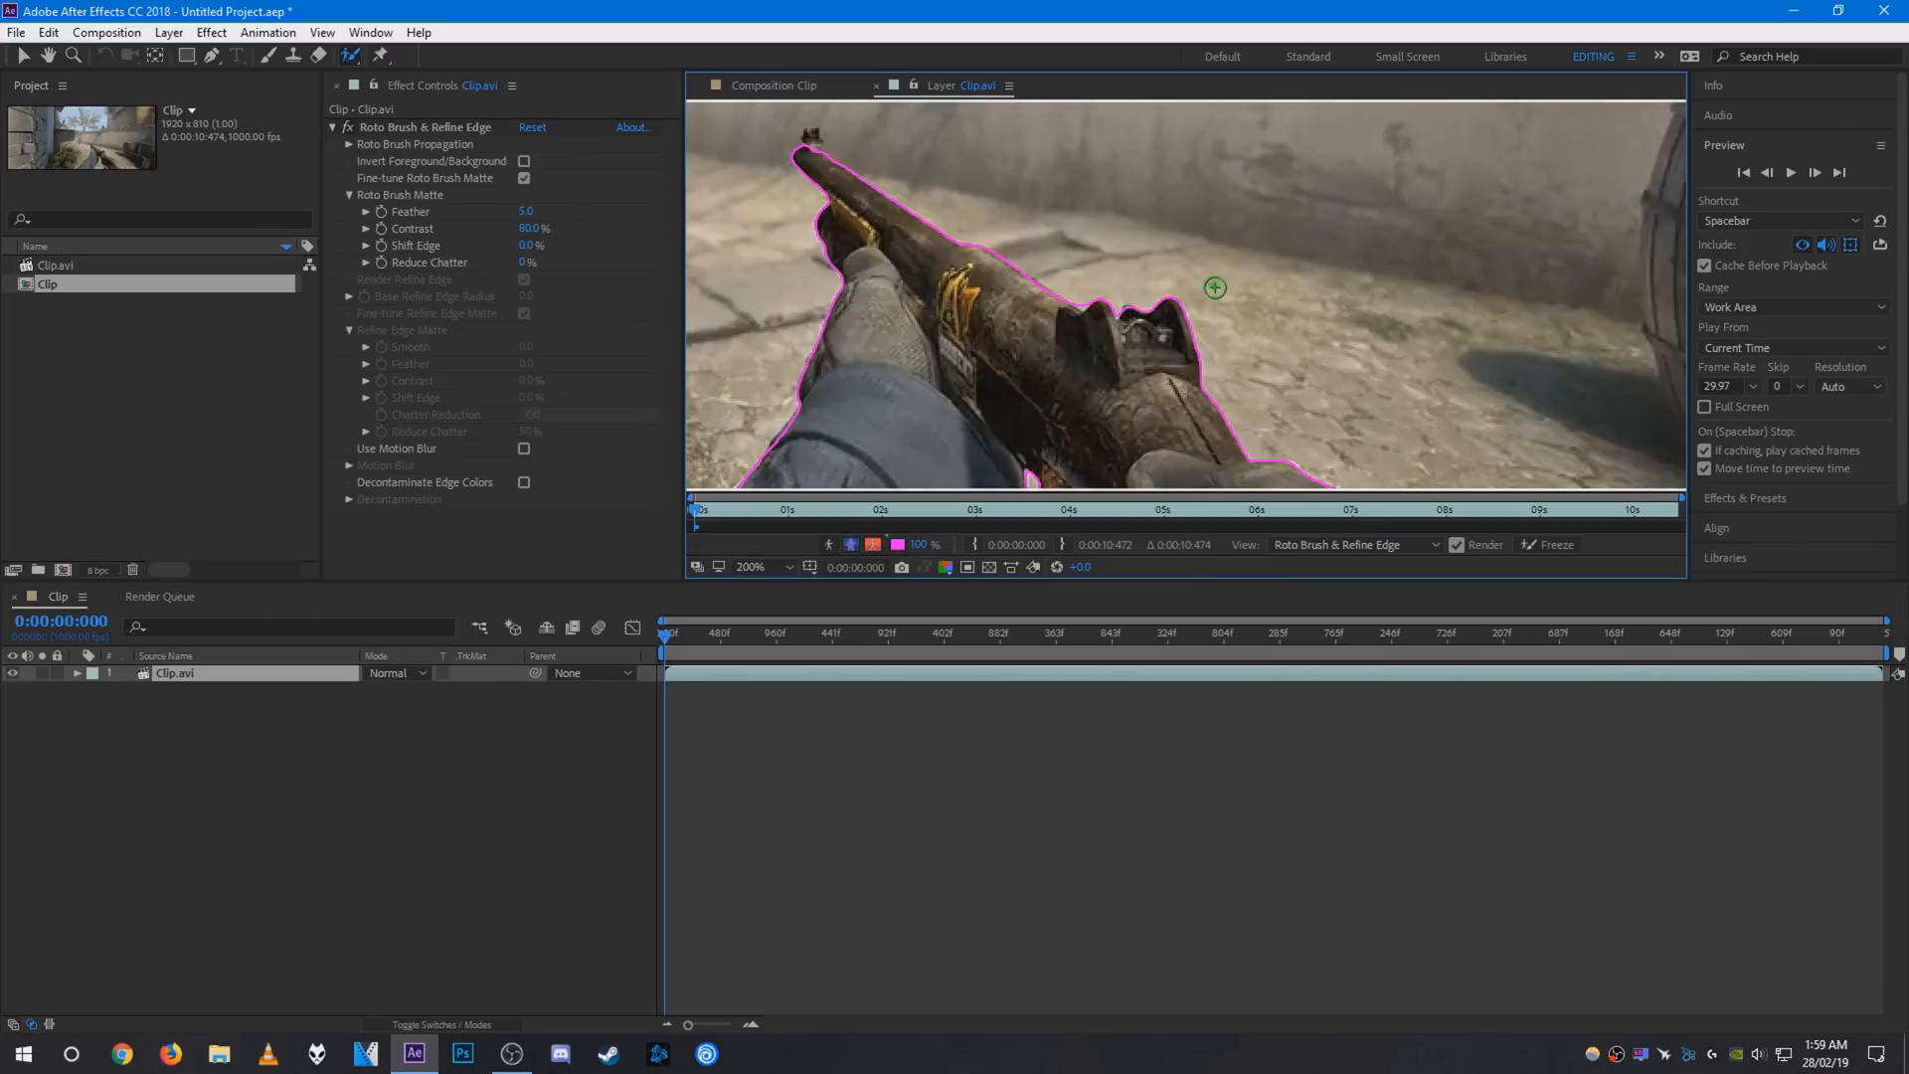
pyautogui.click(749, 567)
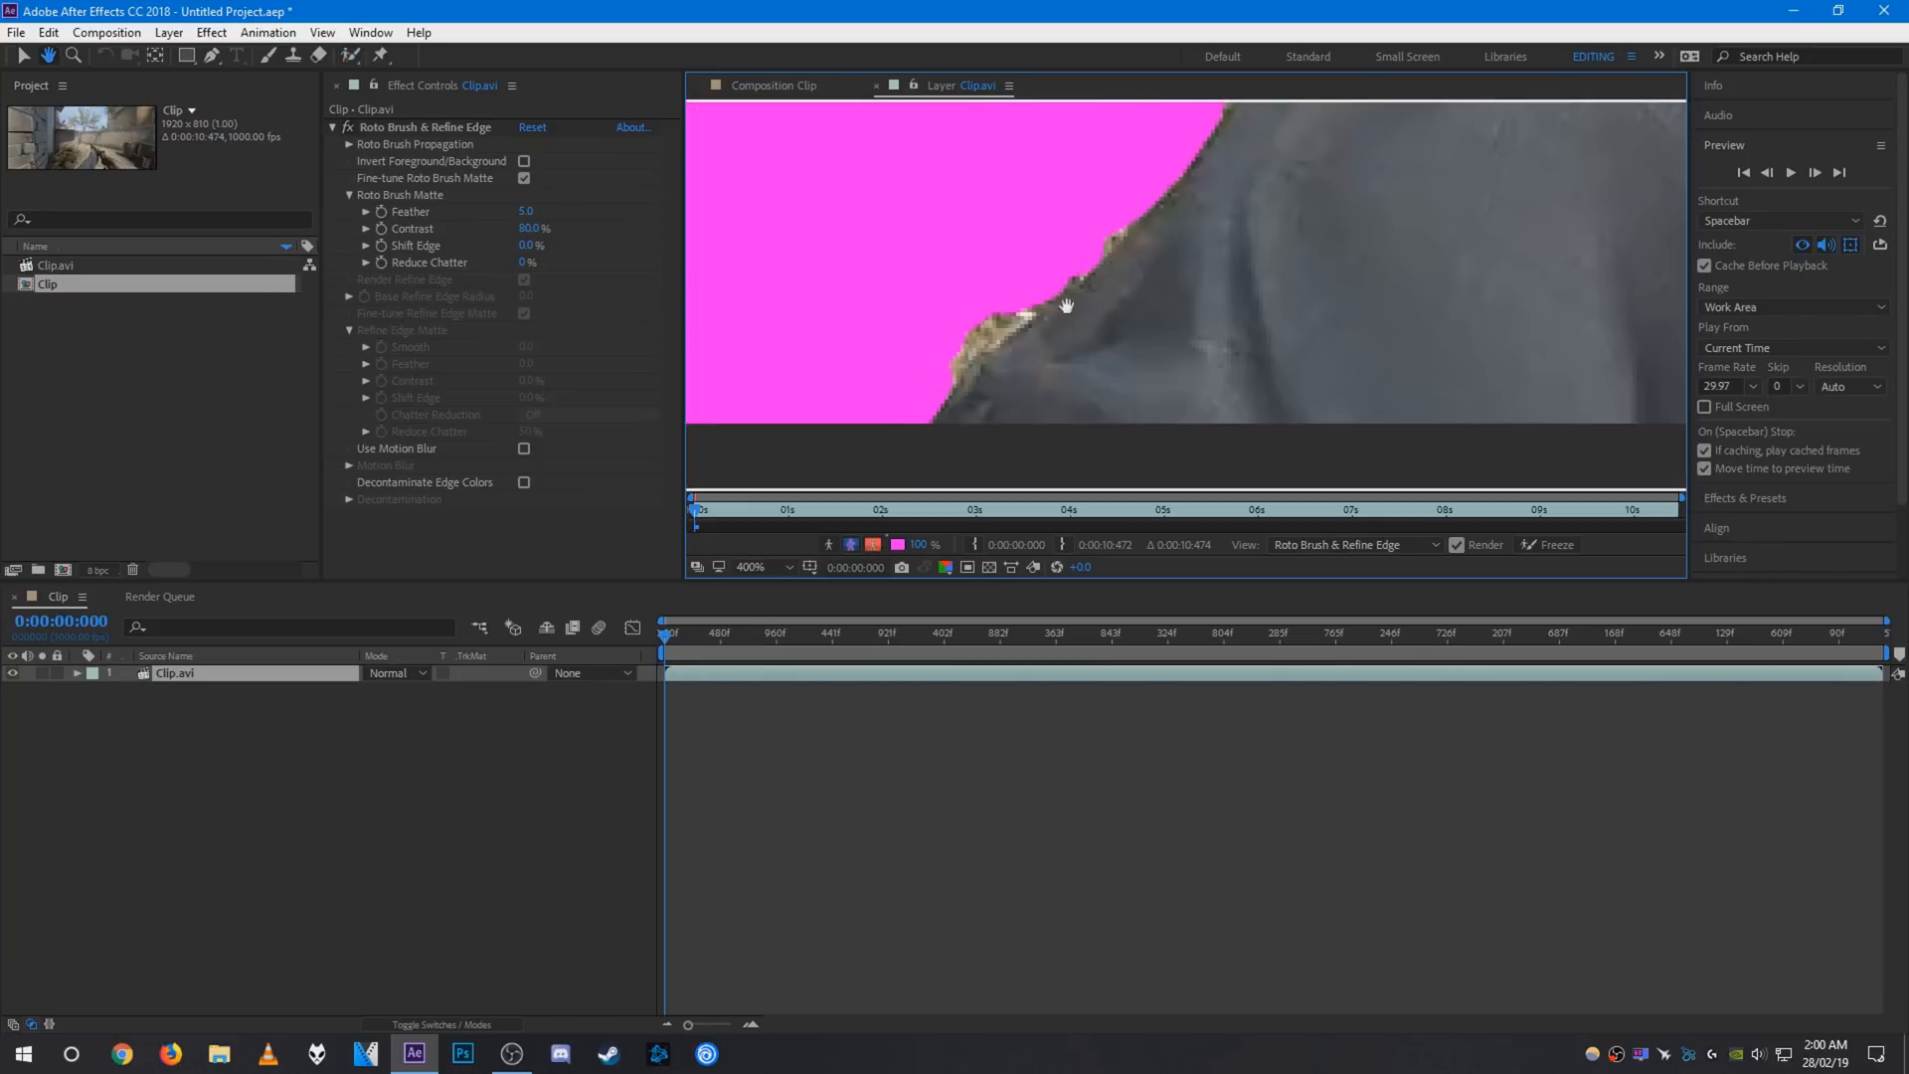
# View the isolated gun over black in the composition, then return to the layer view.
pyautogui.click(790, 567)
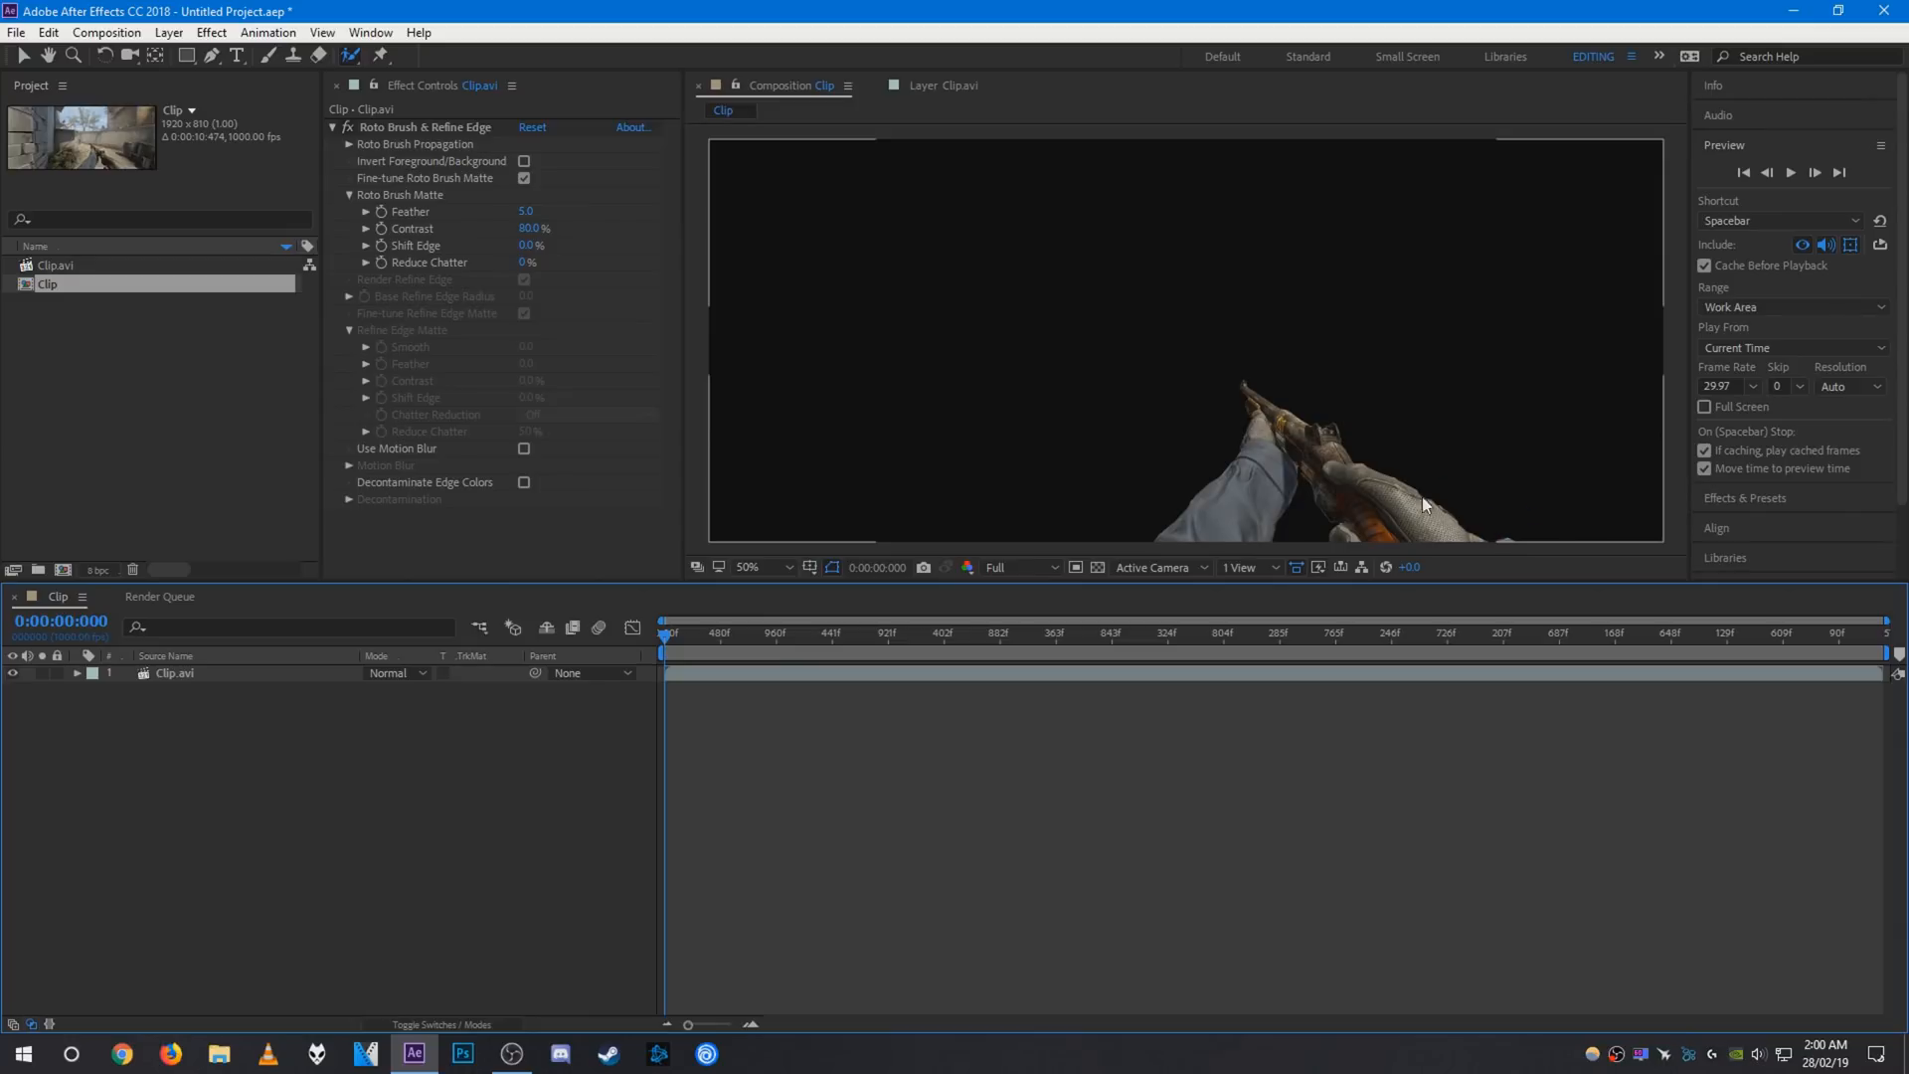
pyautogui.moveTo(1222, 541)
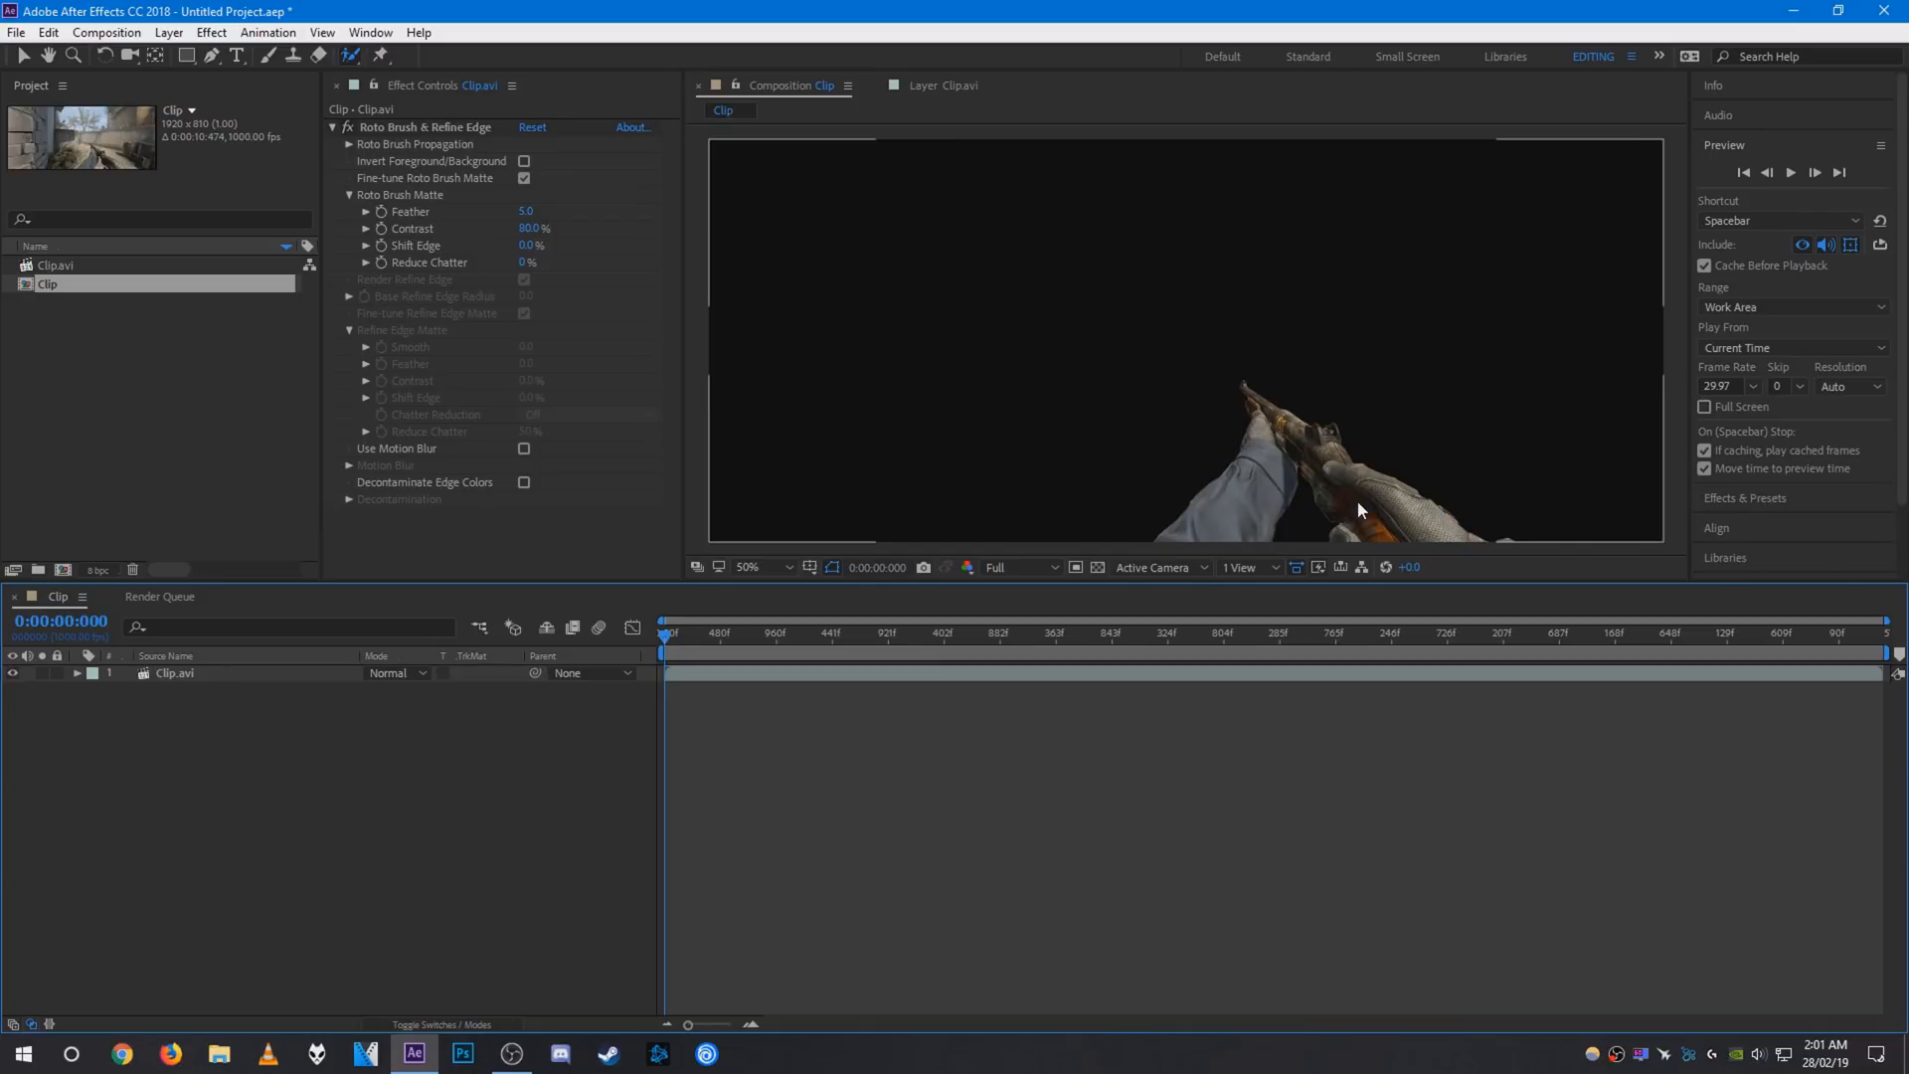
pyautogui.click(943, 86)
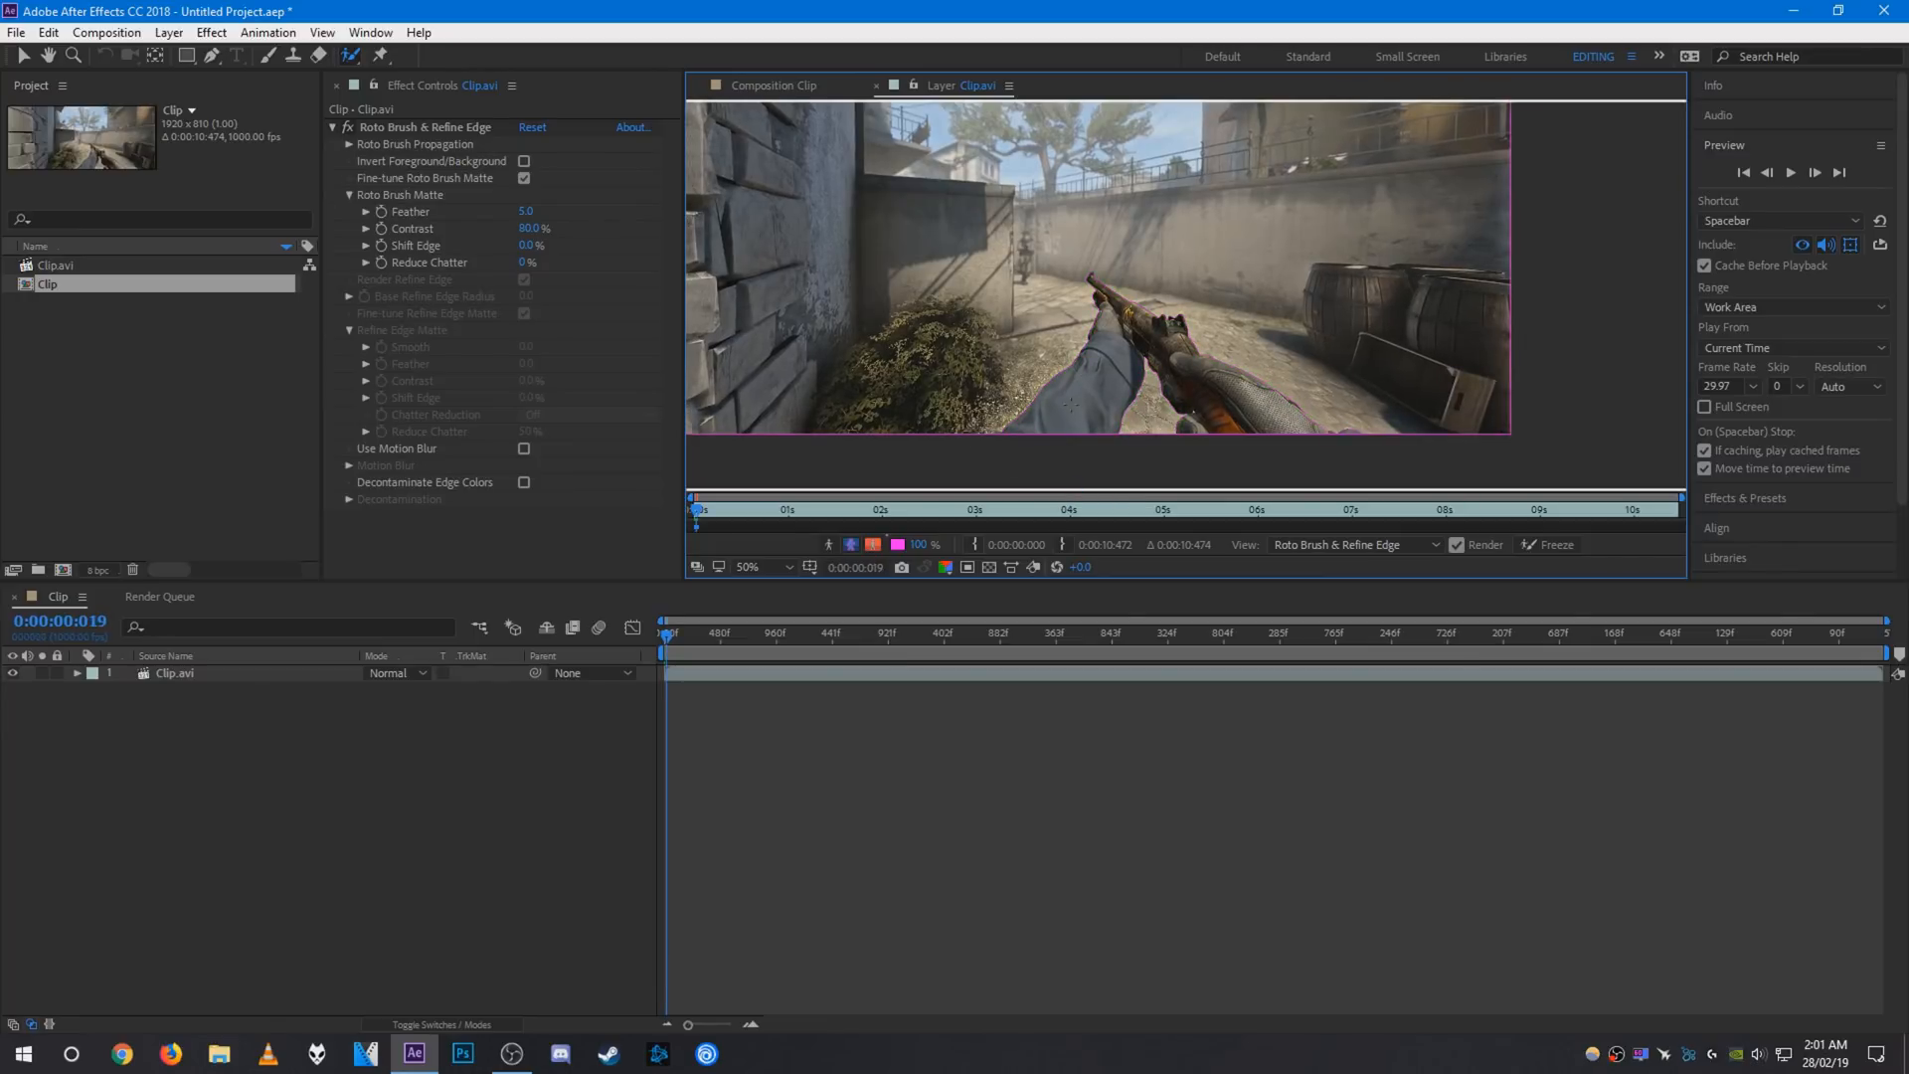
# Mark the forearm, hand and gun grip as foreground on frame 19 and verify the outline zoomed in.
pyautogui.click(747, 567)
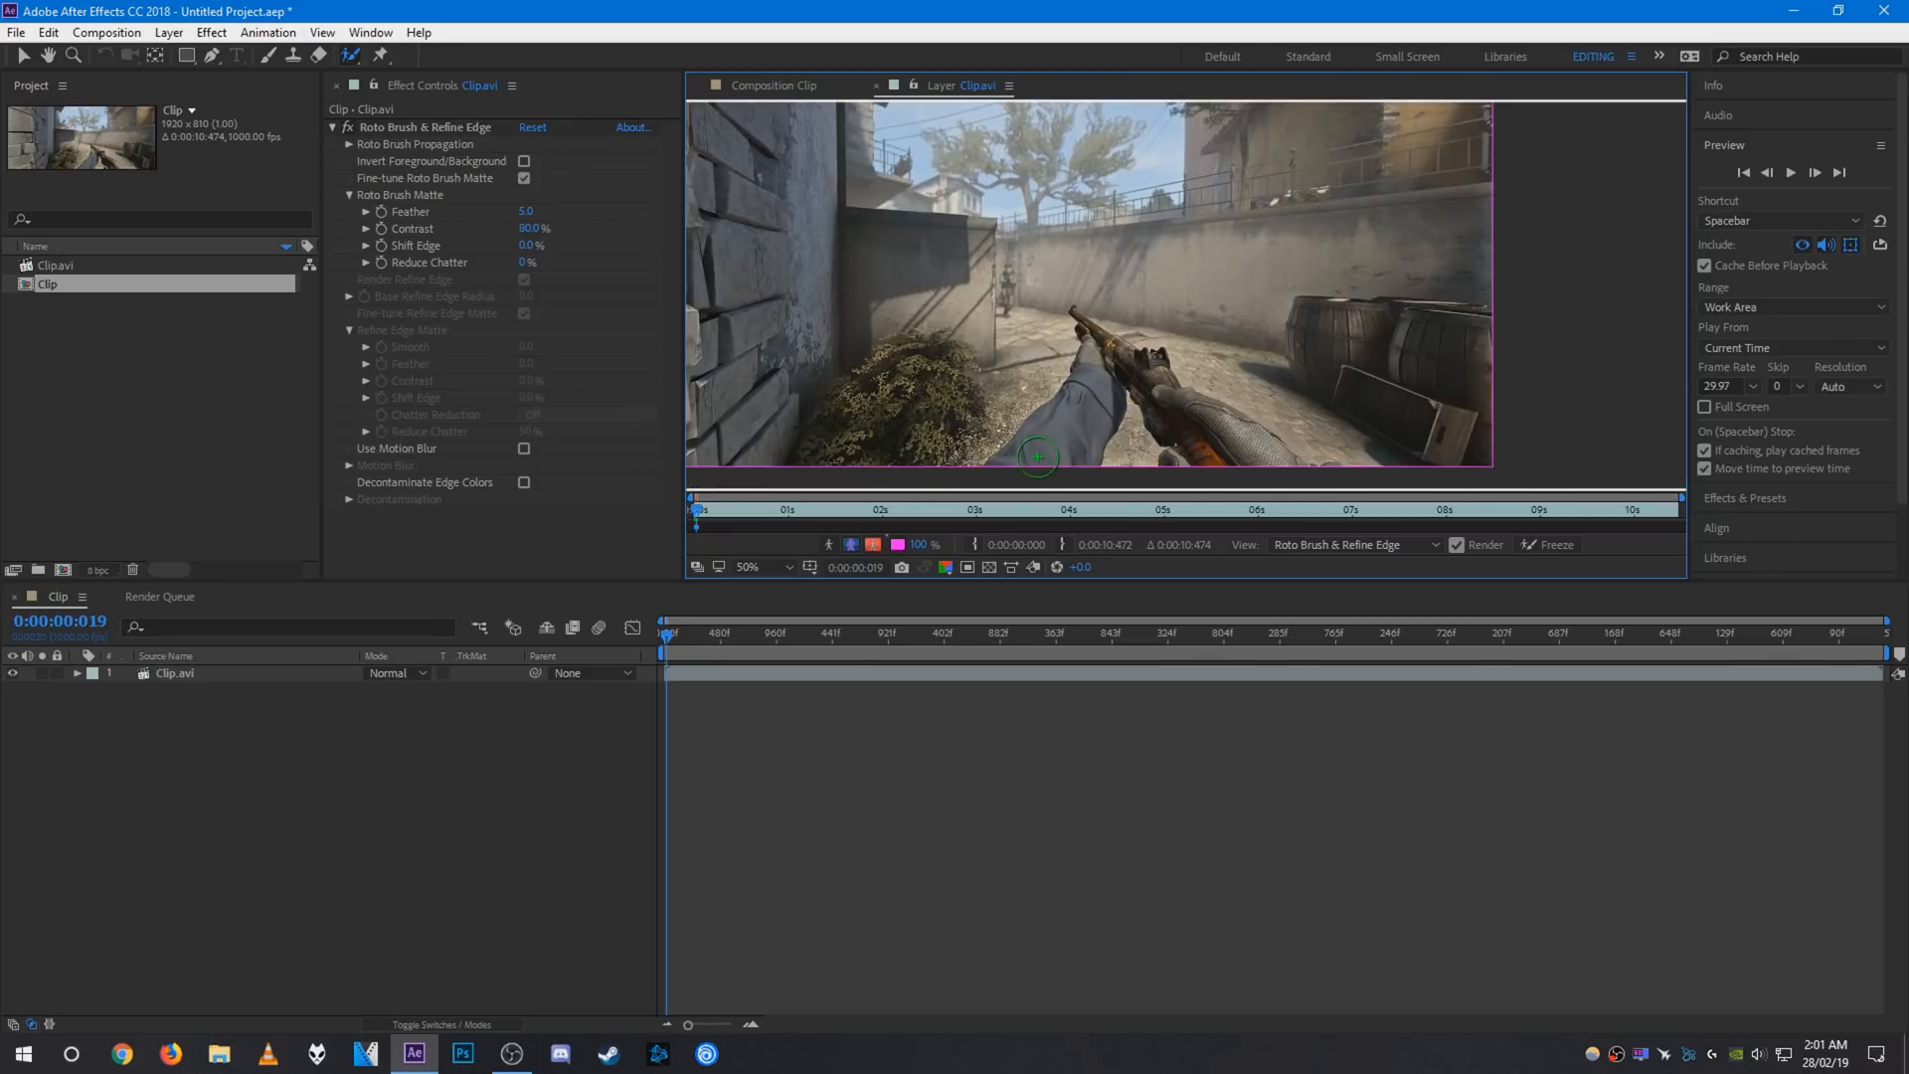
pyautogui.moveTo(998, 464); pyautogui.dragTo(1096, 390)
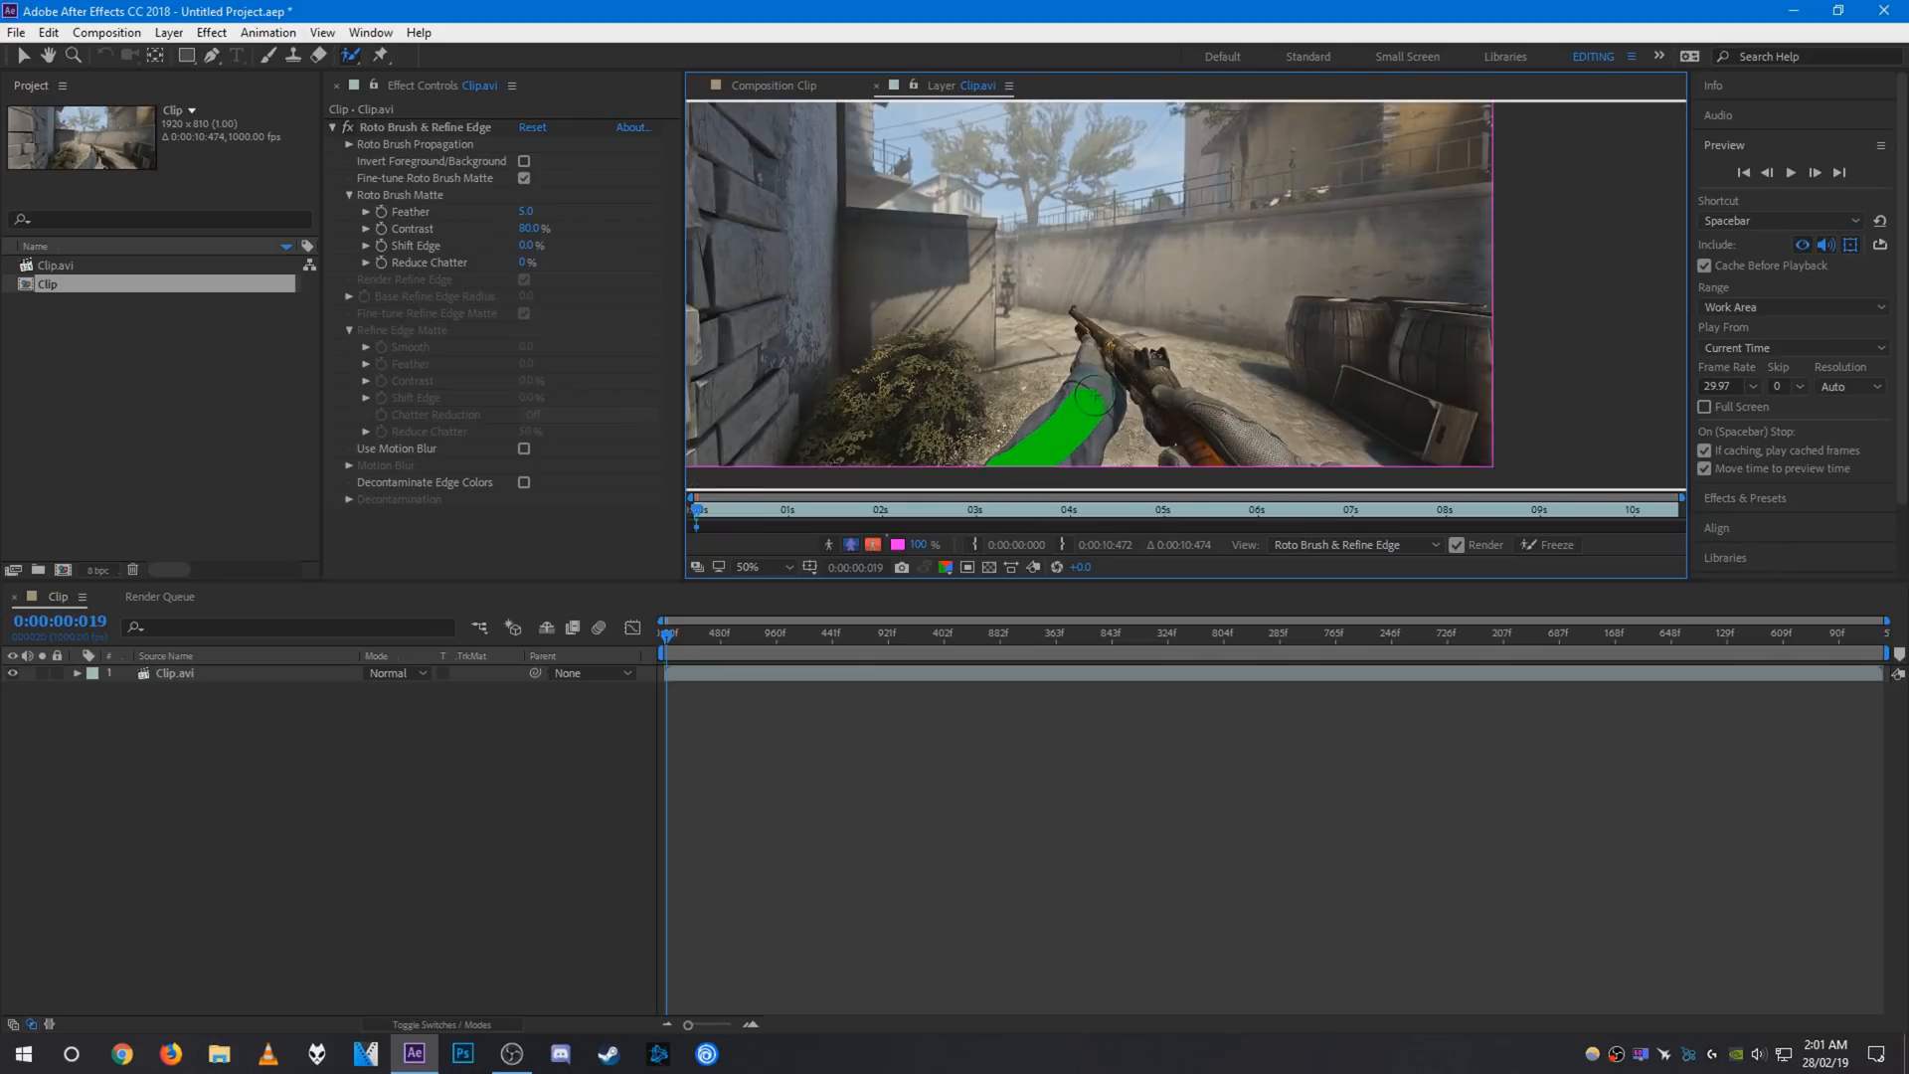
pyautogui.moveTo(1078, 419); pyautogui.dragTo(1151, 360)
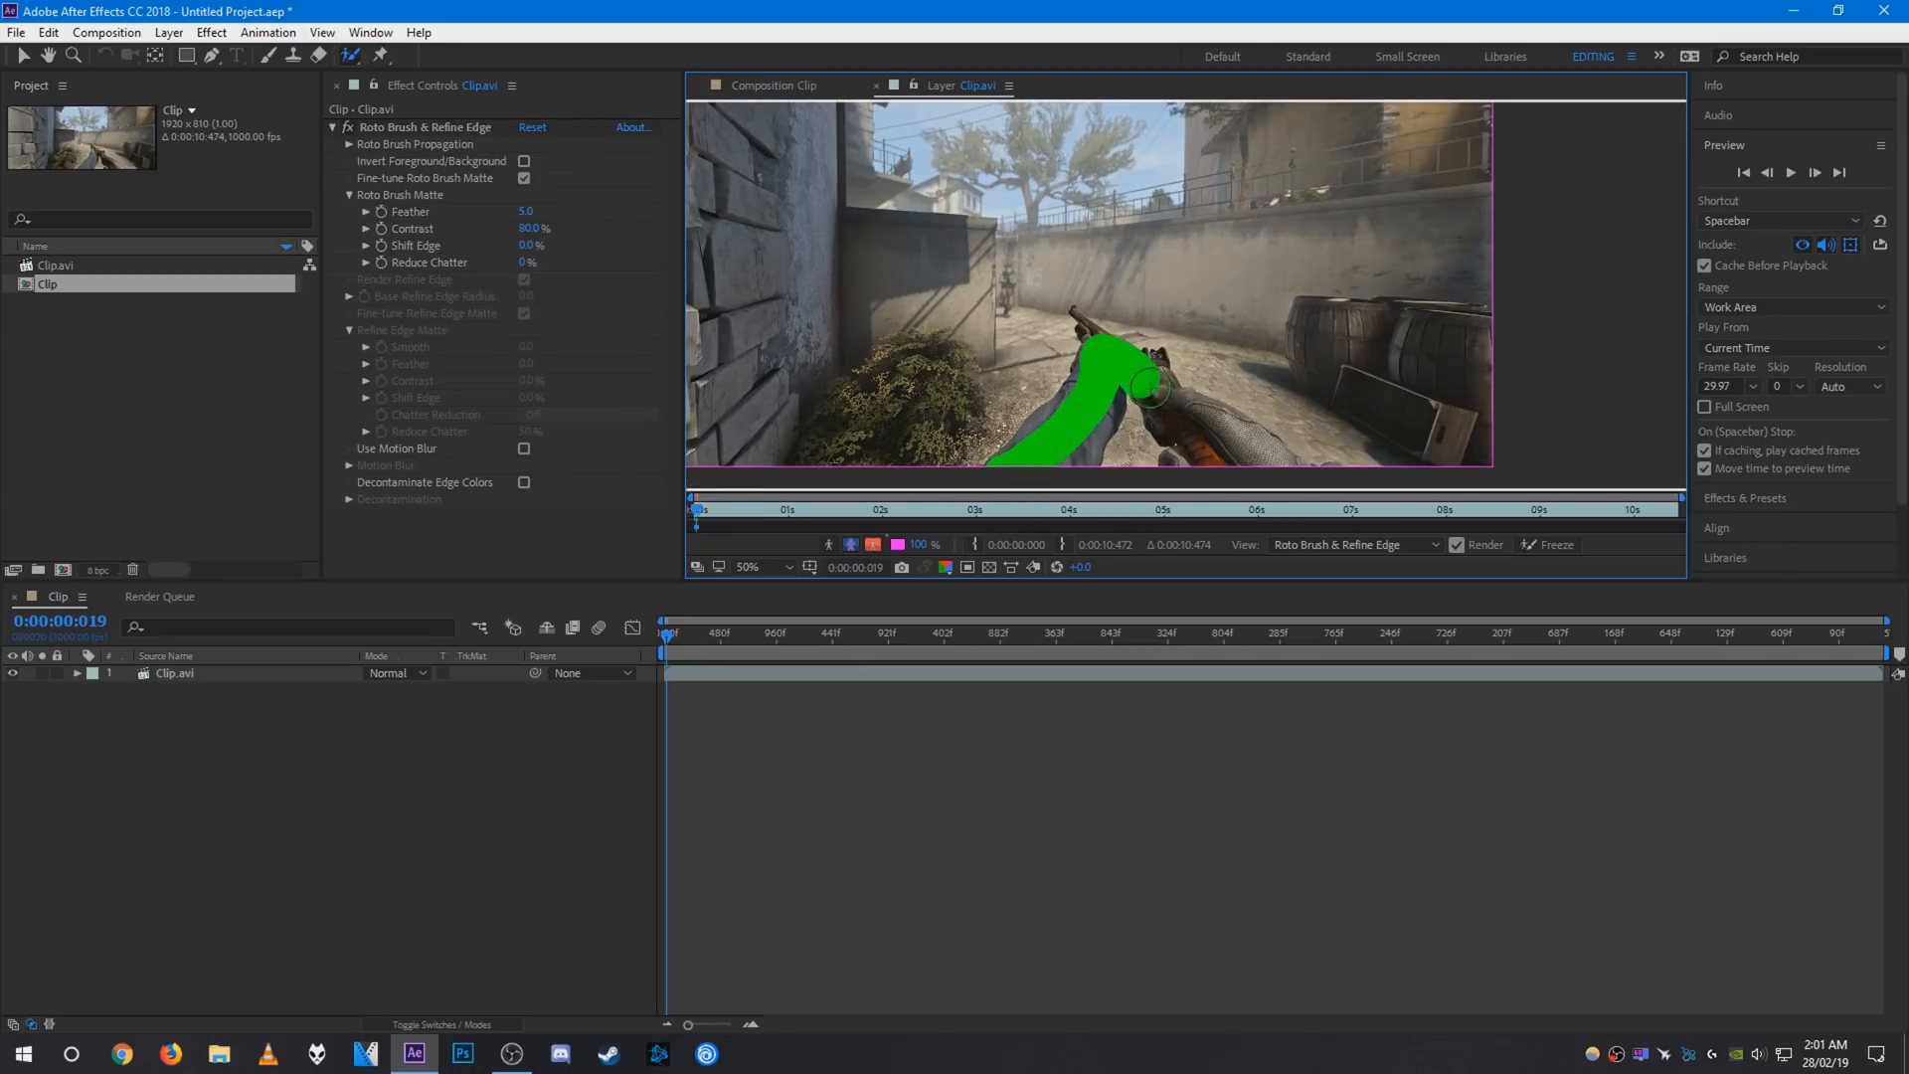
pyautogui.moveTo(1152, 378); pyautogui.dragTo(1175, 424)
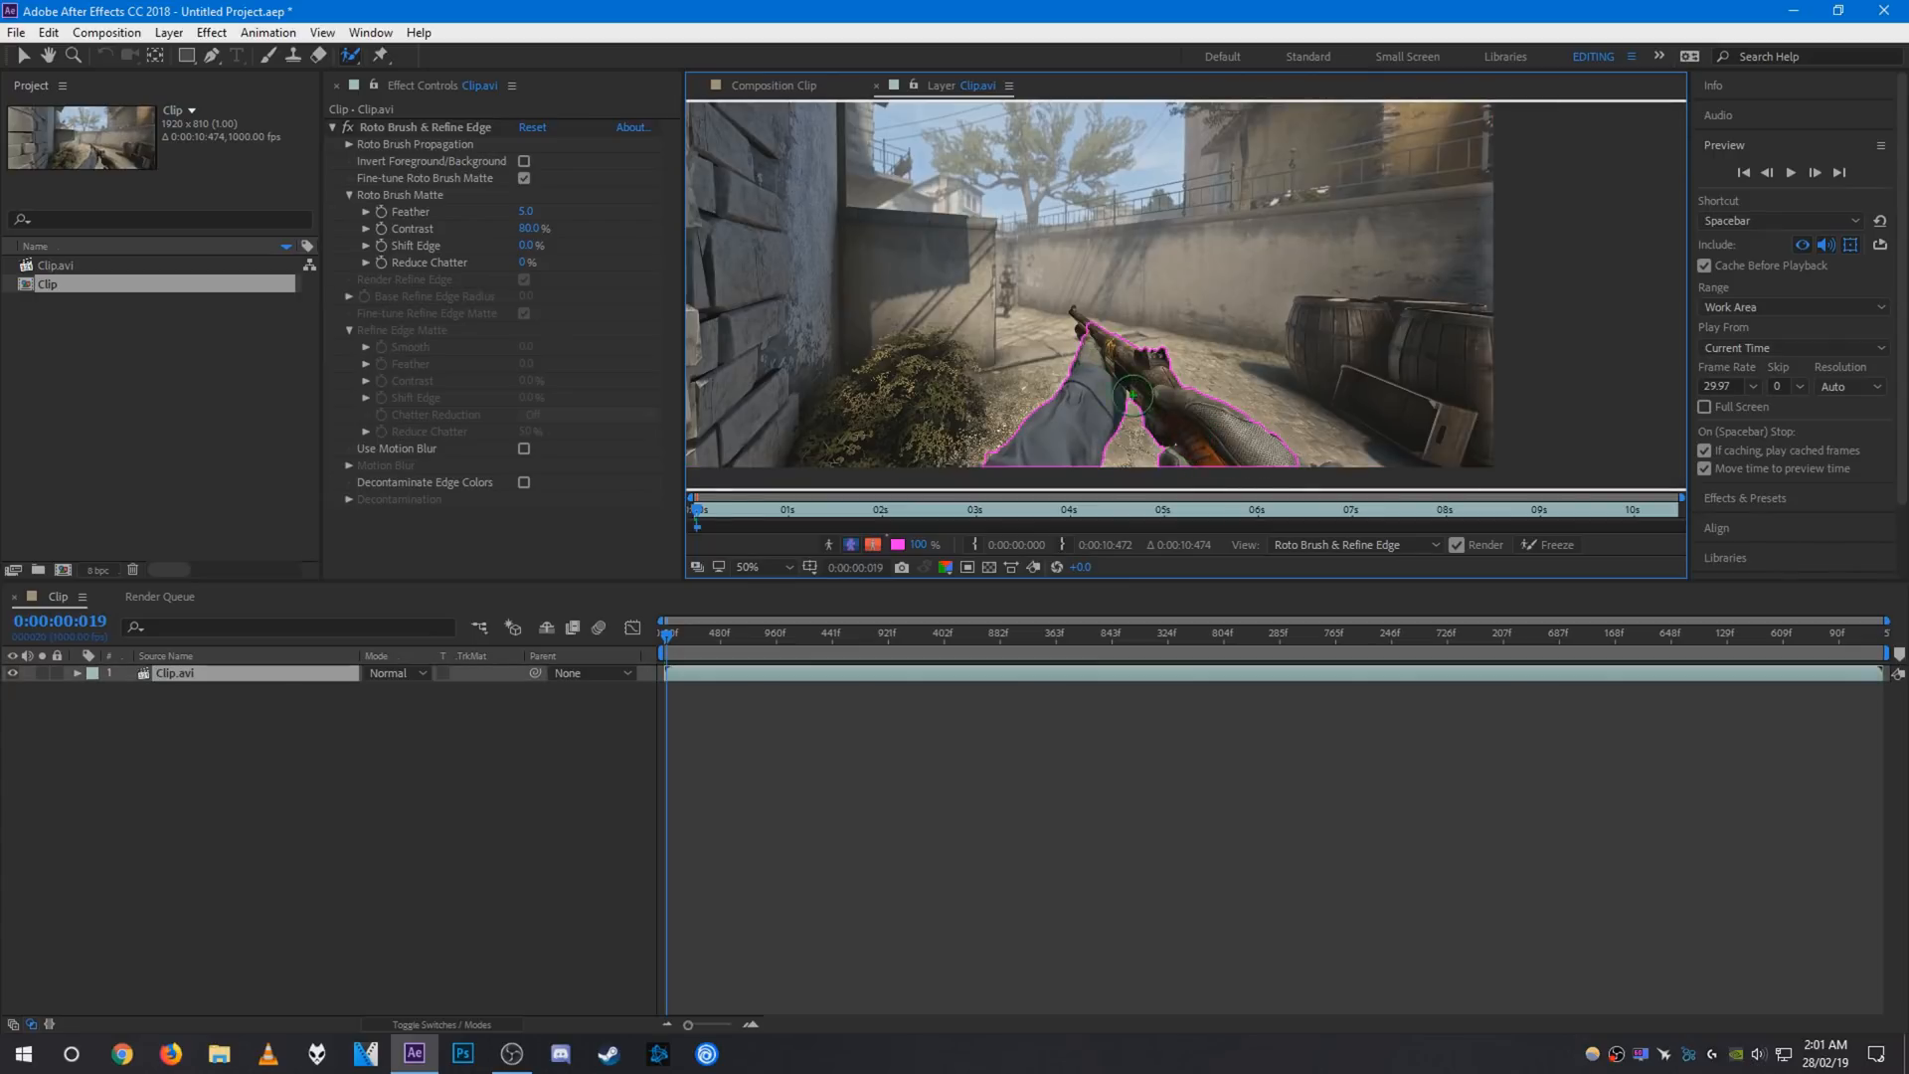
pyautogui.click(767, 567)
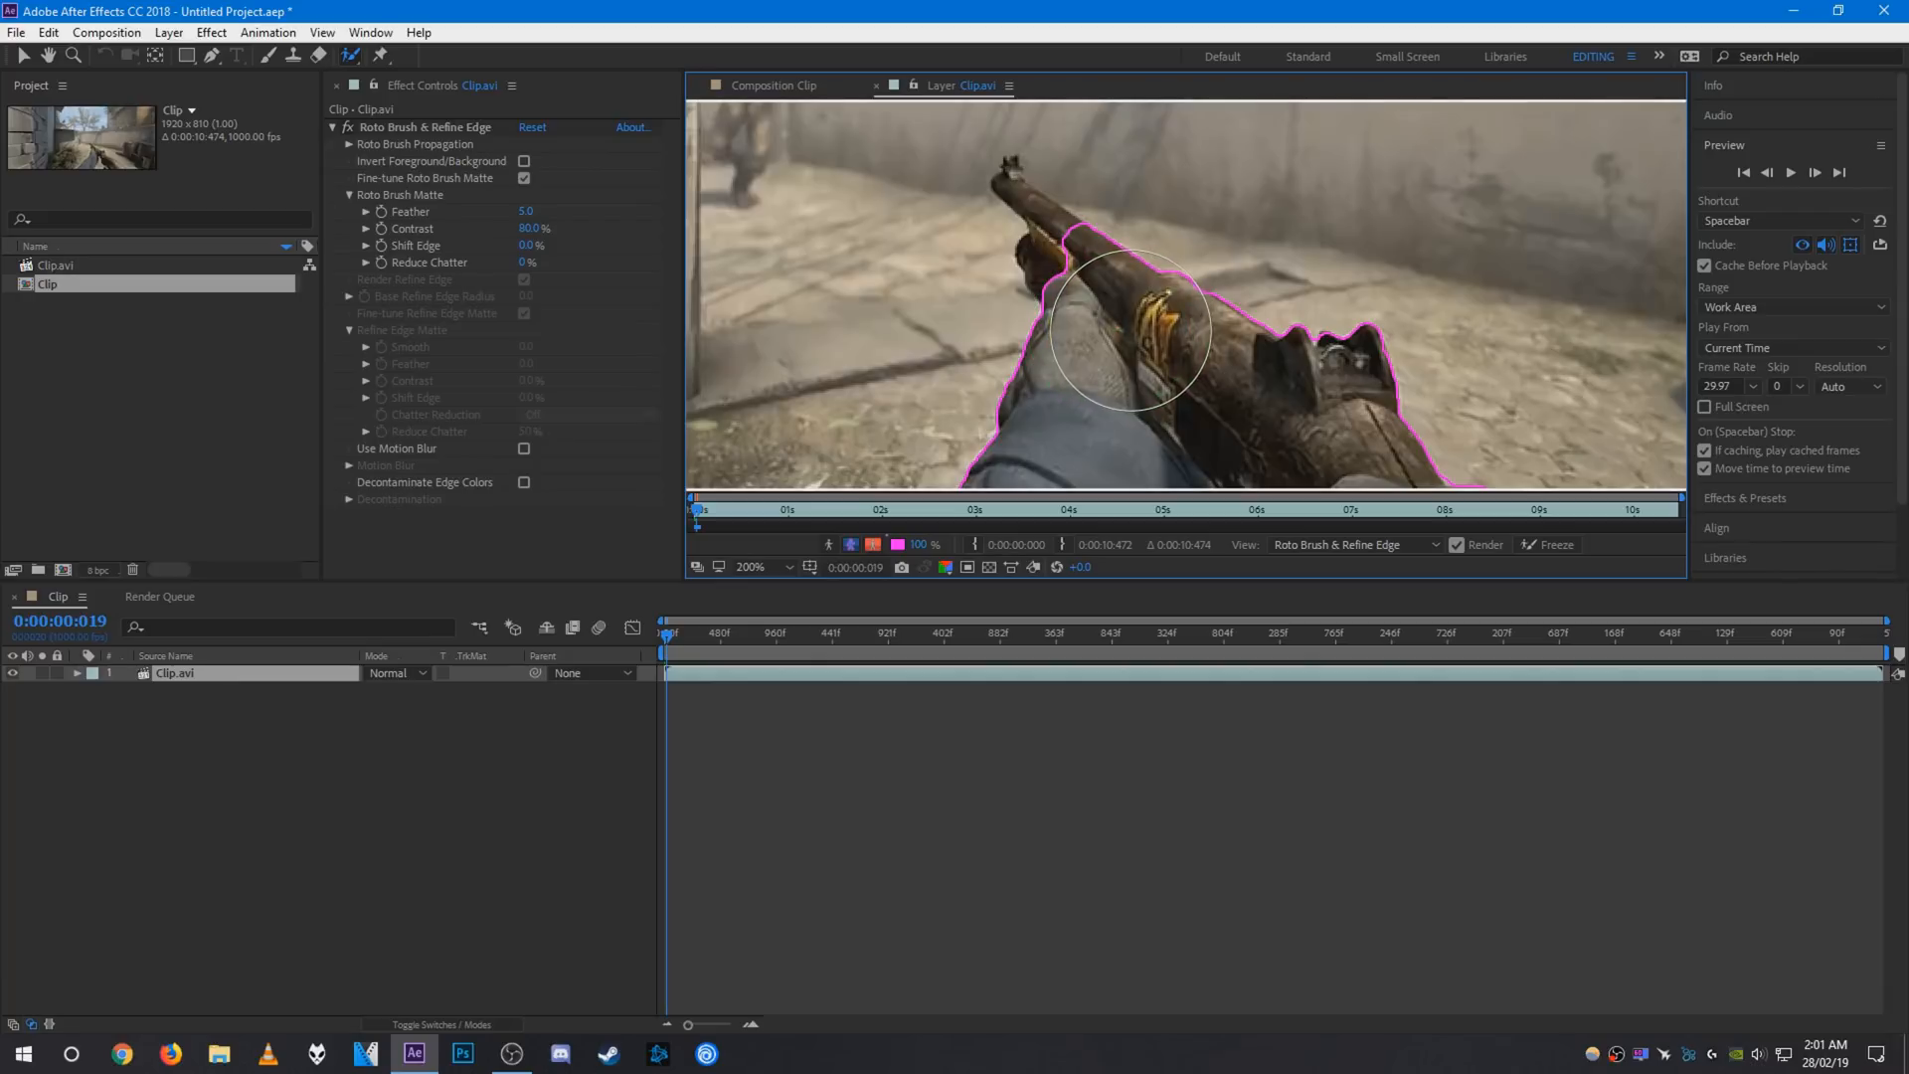
pyautogui.click(752, 567)
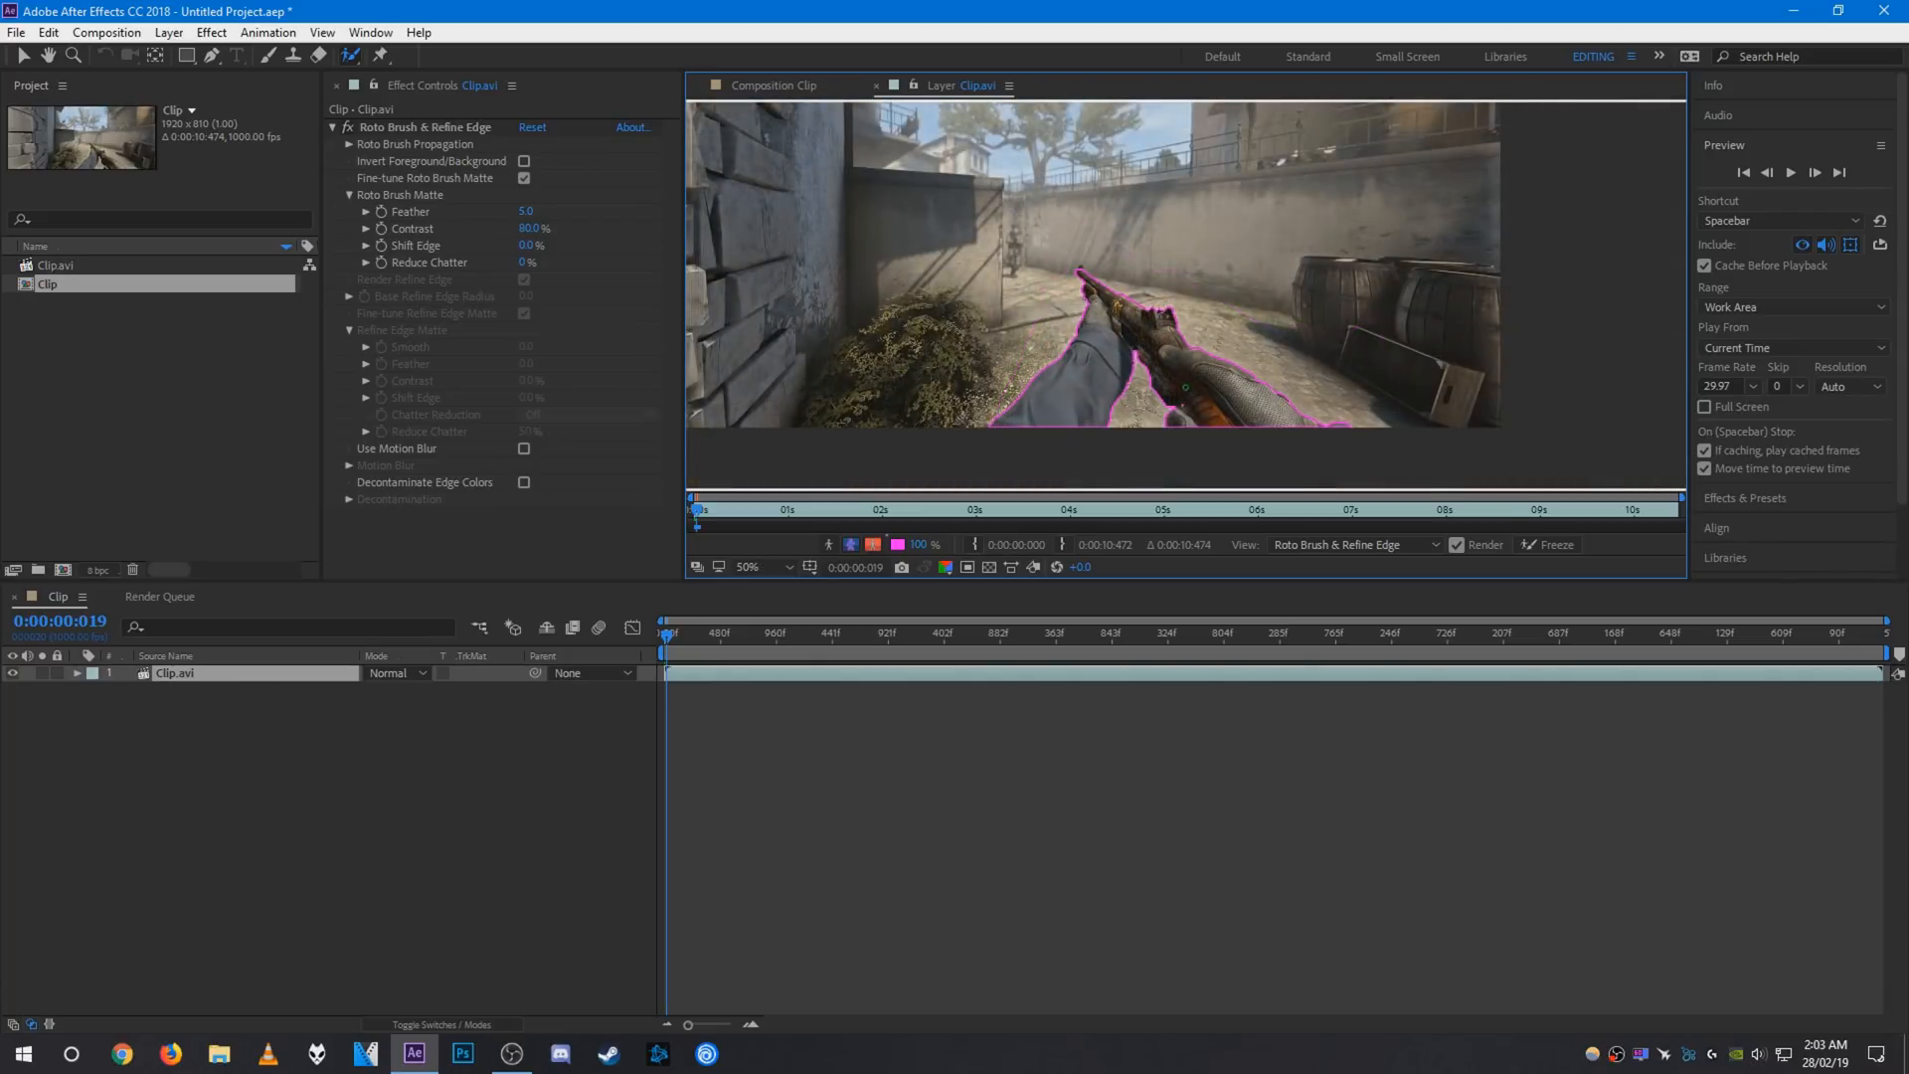
pyautogui.click(789, 85)
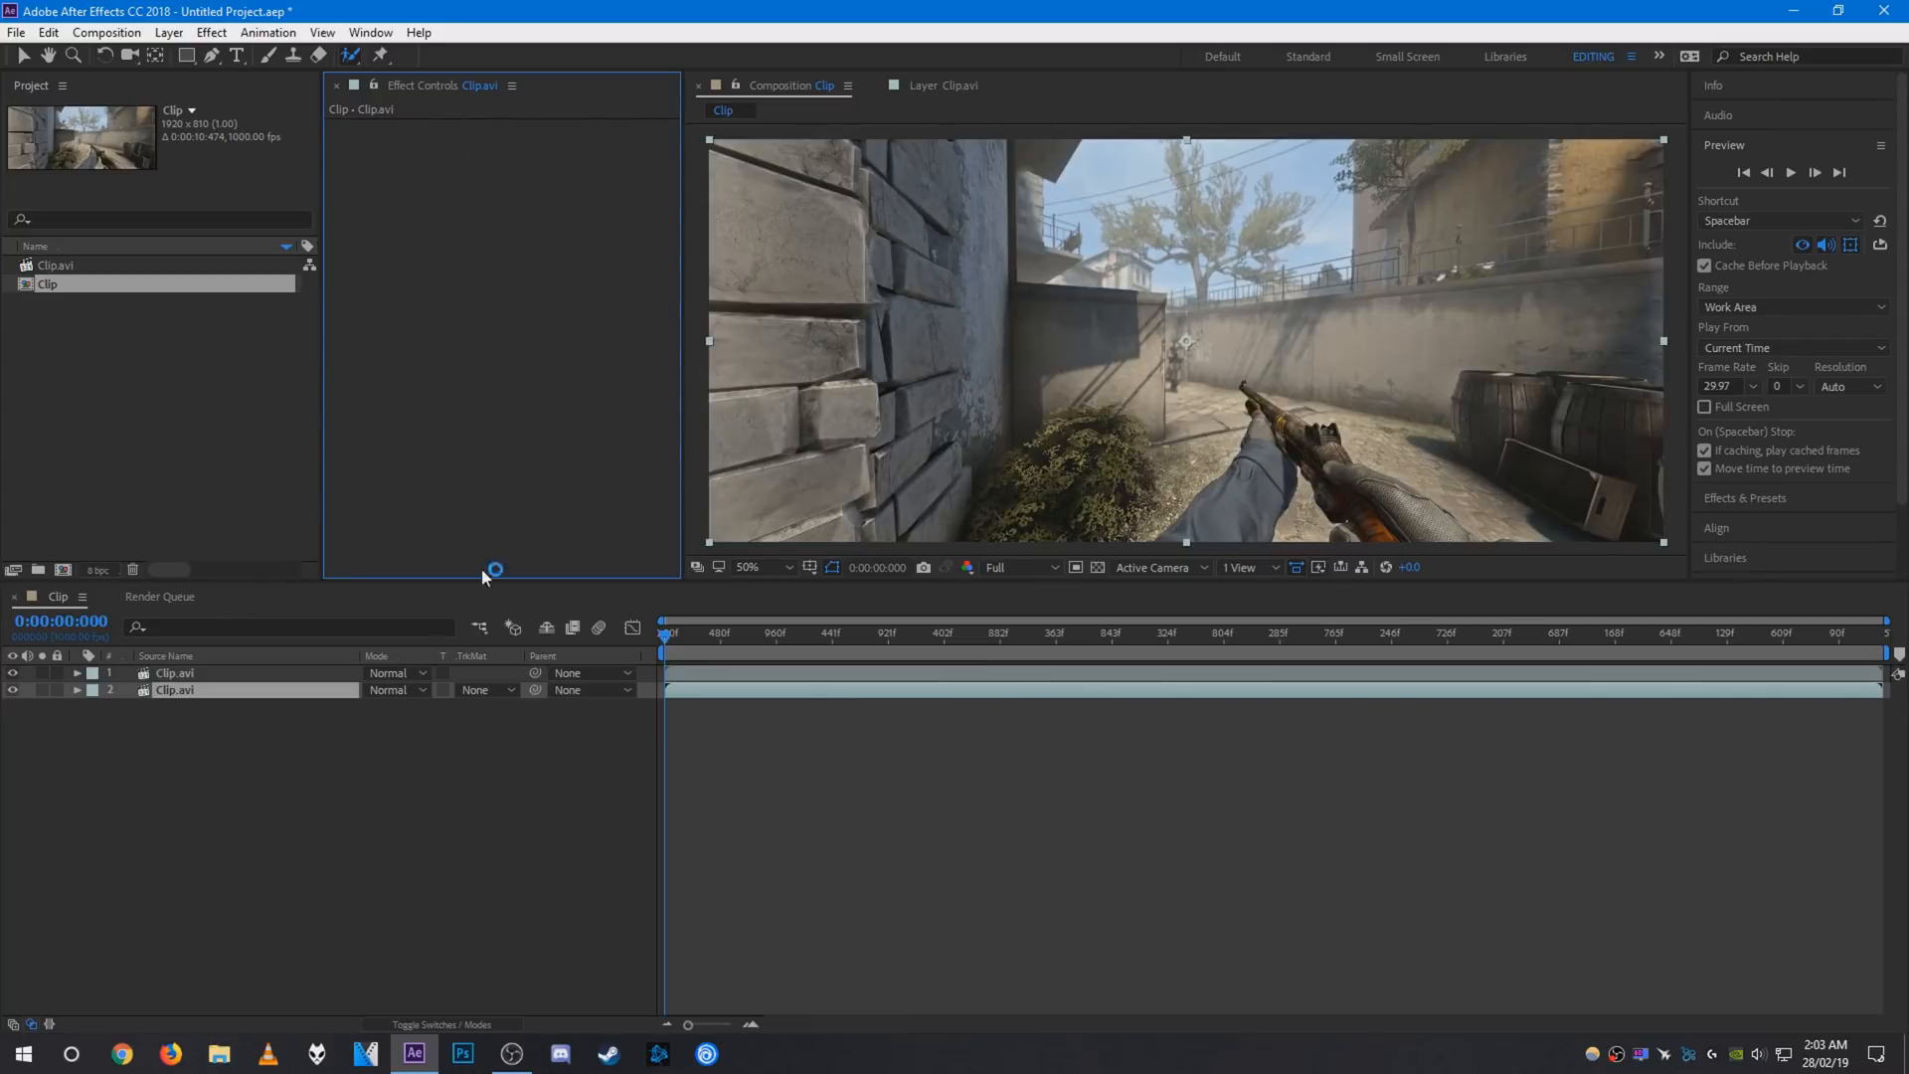
# Search Effects & Presets for "lens" to find the BCC Lens Blur for the lower copy.
pyautogui.click(76, 690)
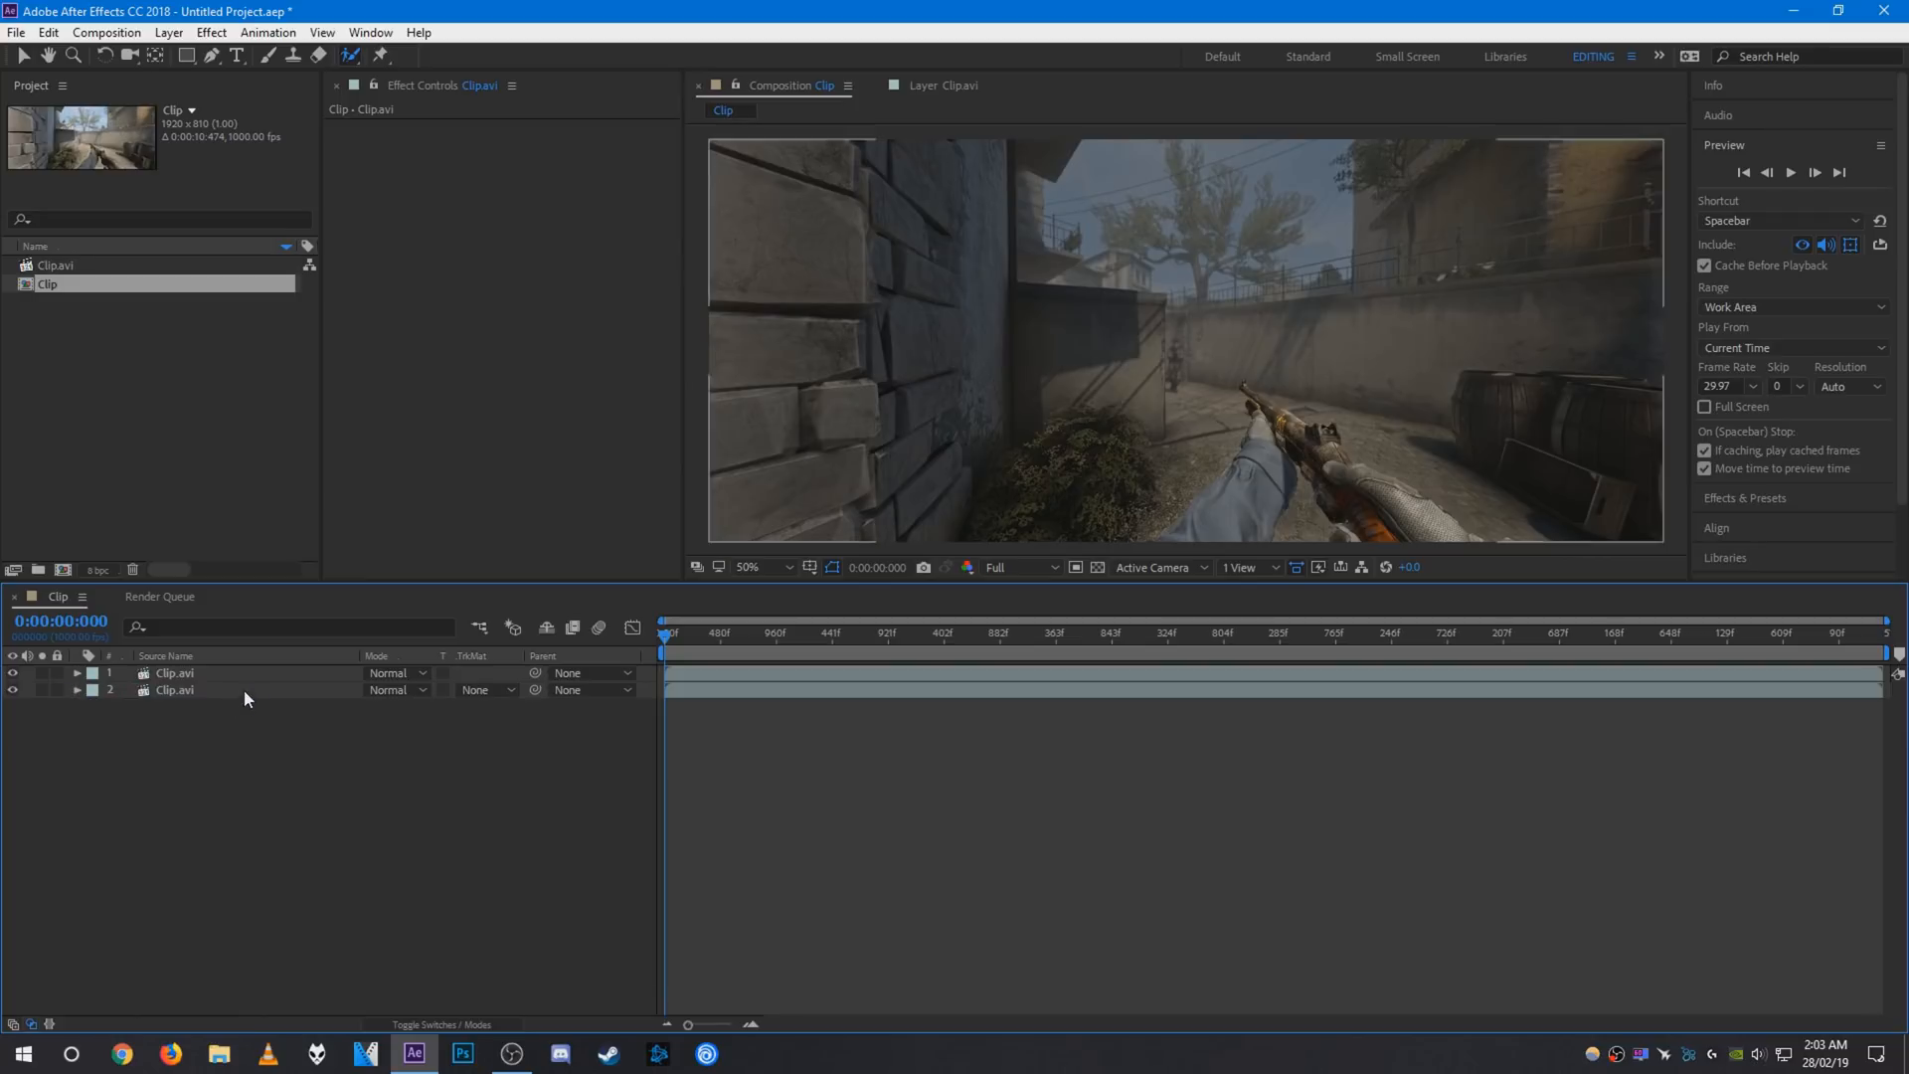
pyautogui.write('lens')
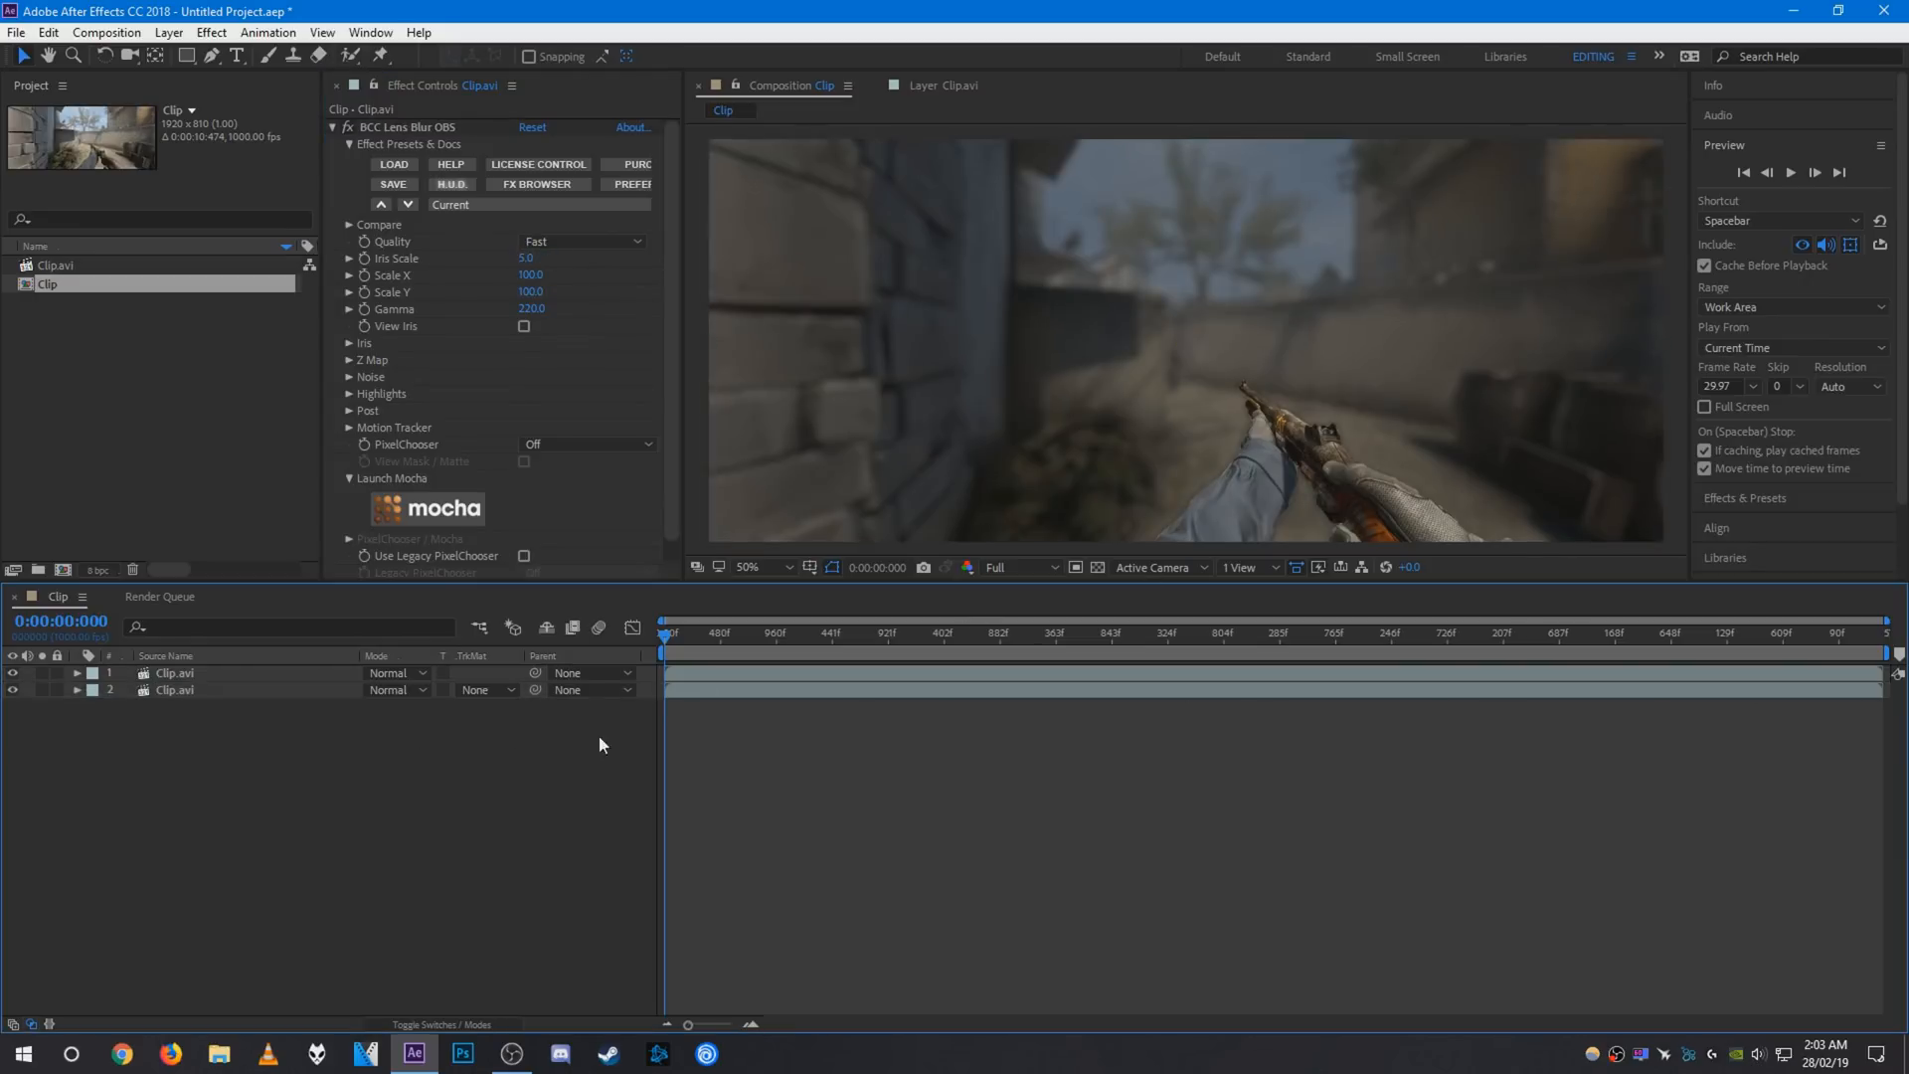
pyautogui.moveTo(535, 736)
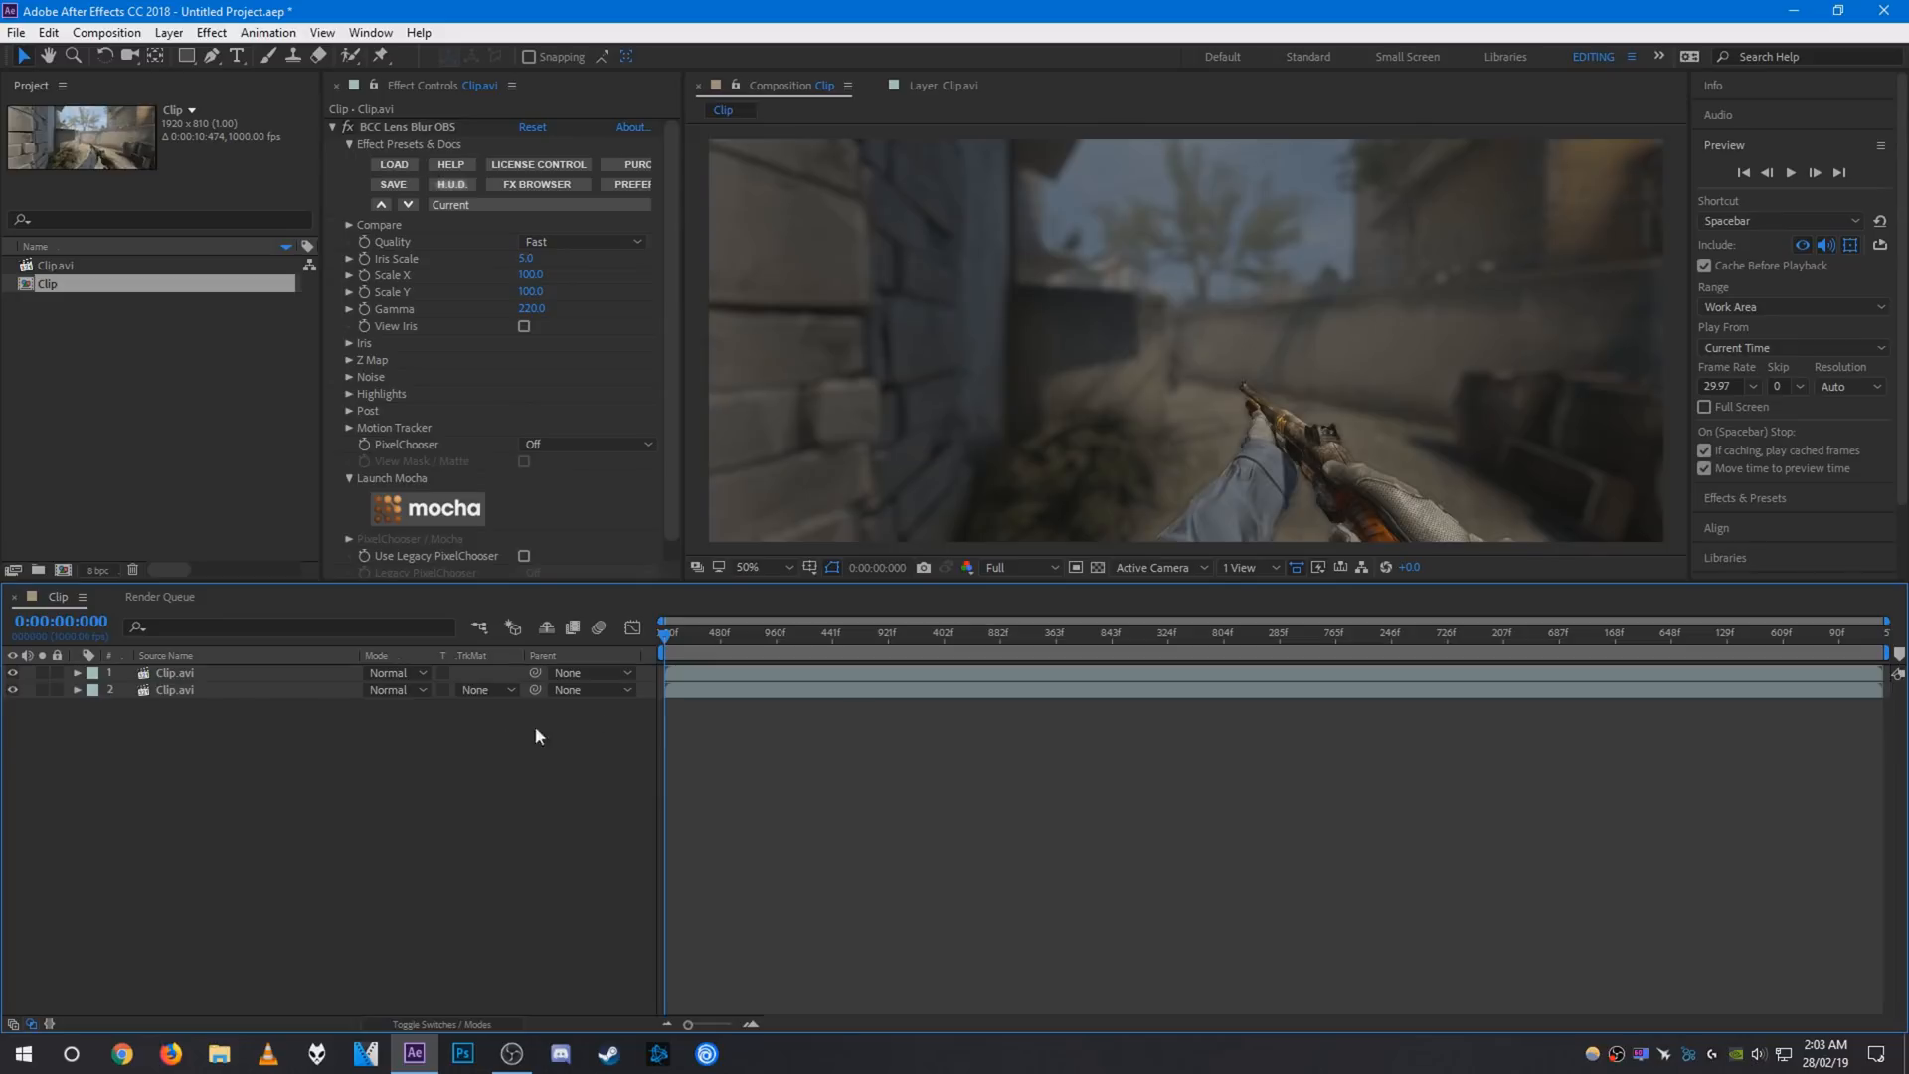
pyautogui.moveTo(730, 725)
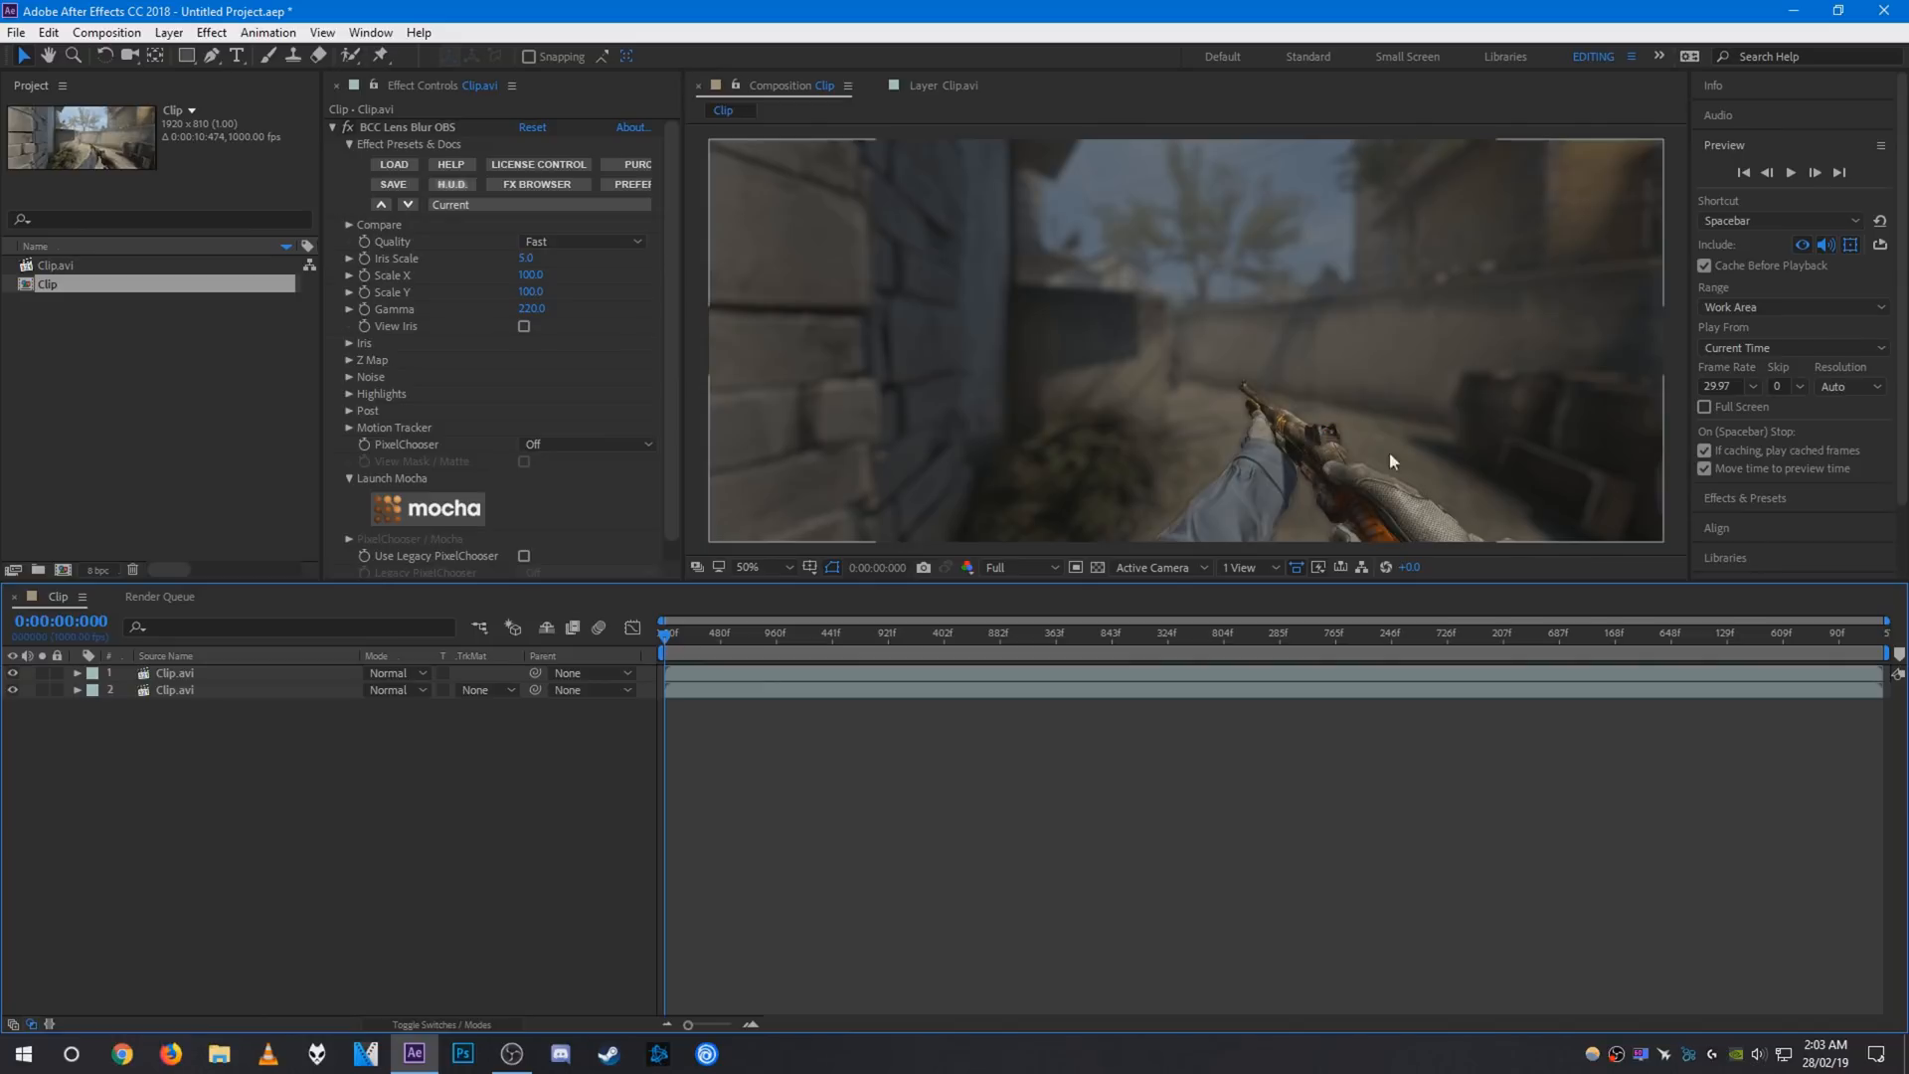
pyautogui.moveTo(871, 764)
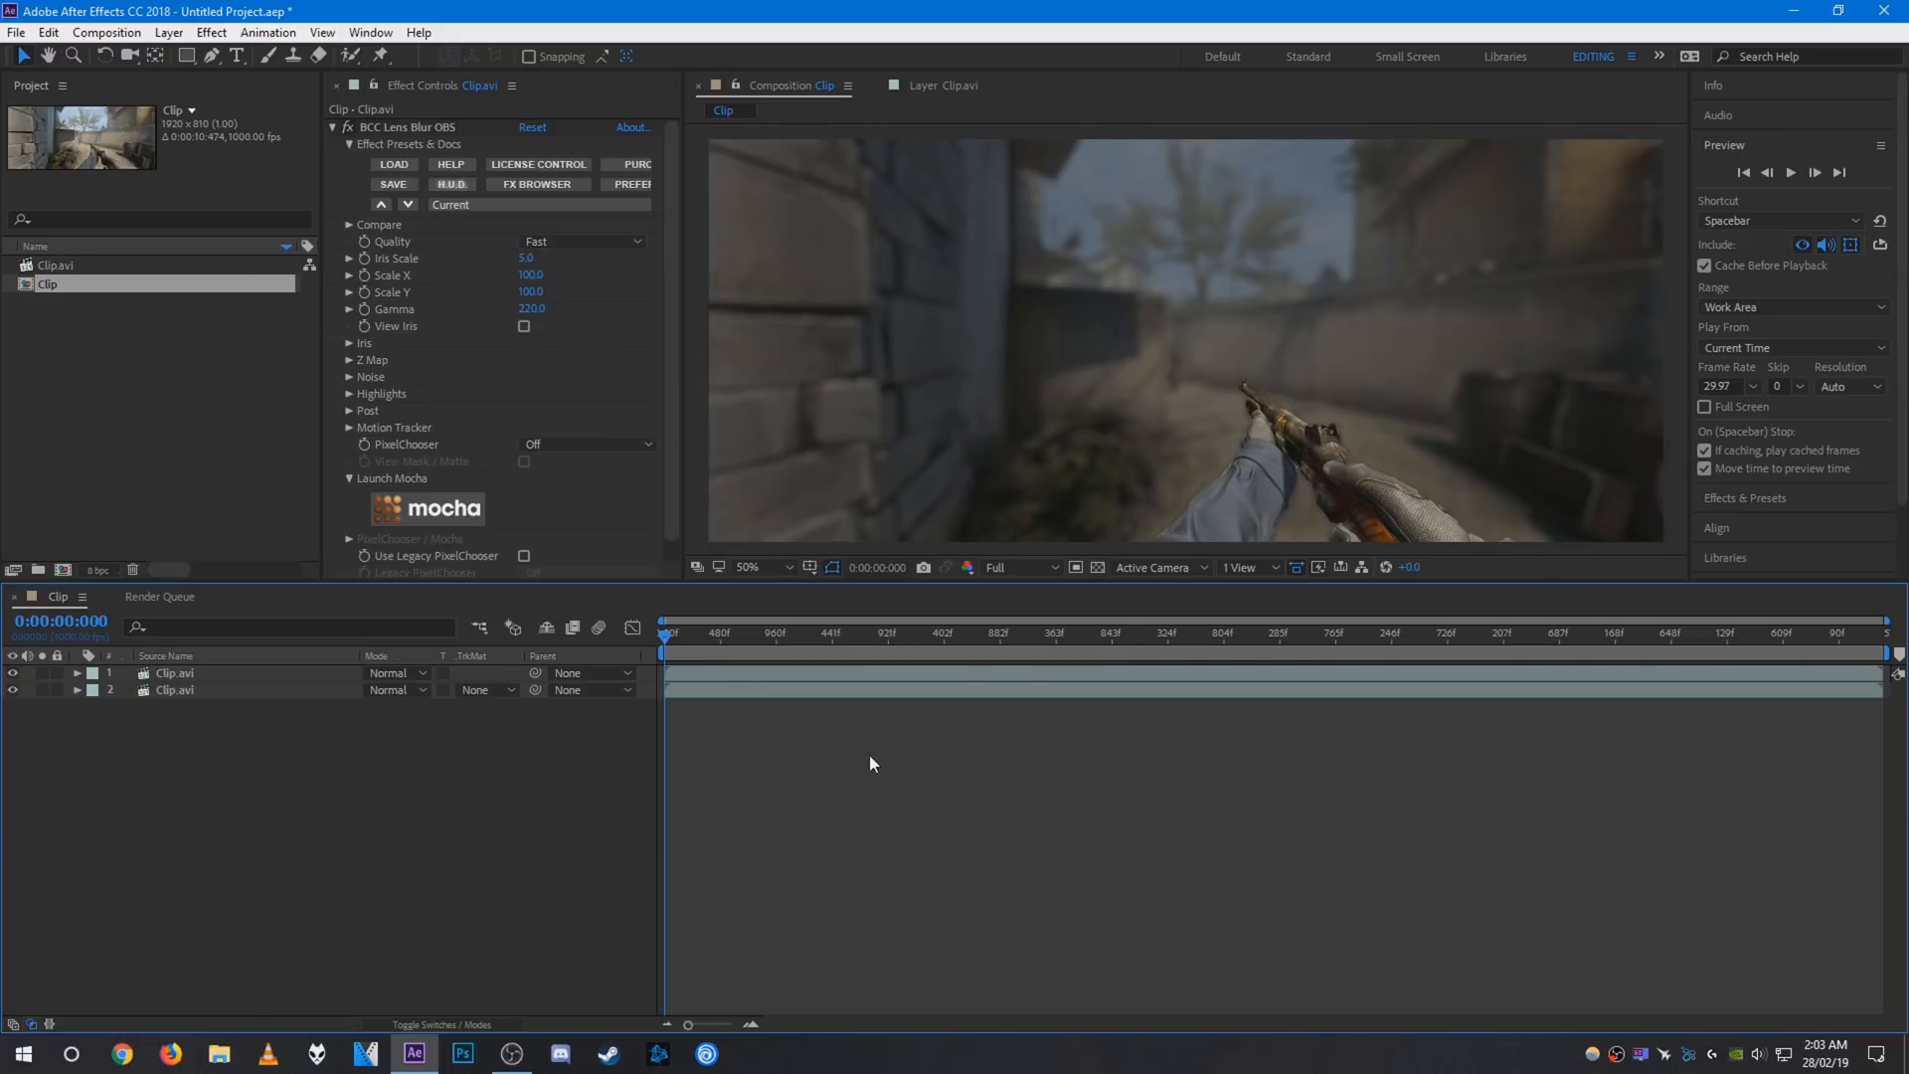